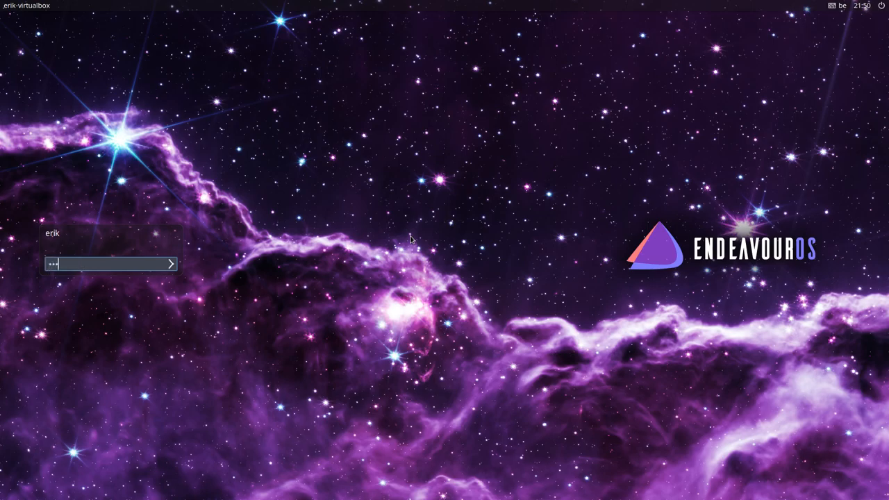
# - Submit the password on the EndeavourOS login screen to reach the desktop
pyautogui.click(170, 264)
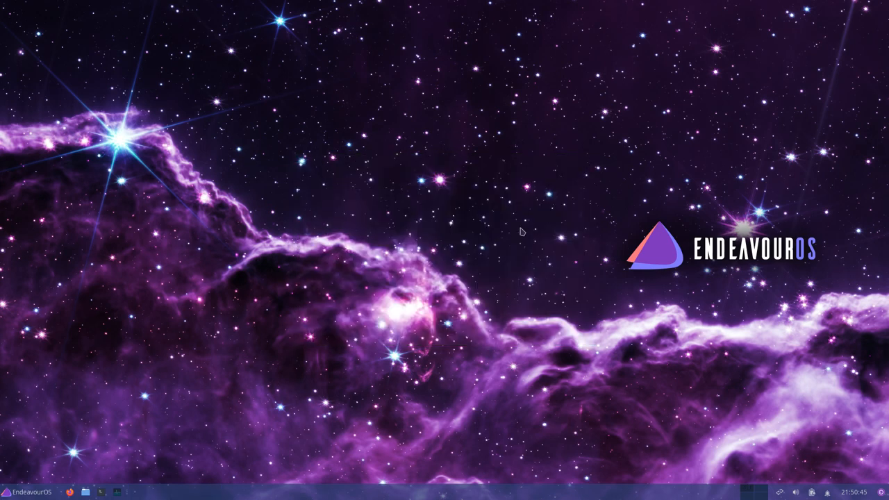
# - Launch Firefox from the Whisker Menu's Internet category
pyautogui.click(11, 492)
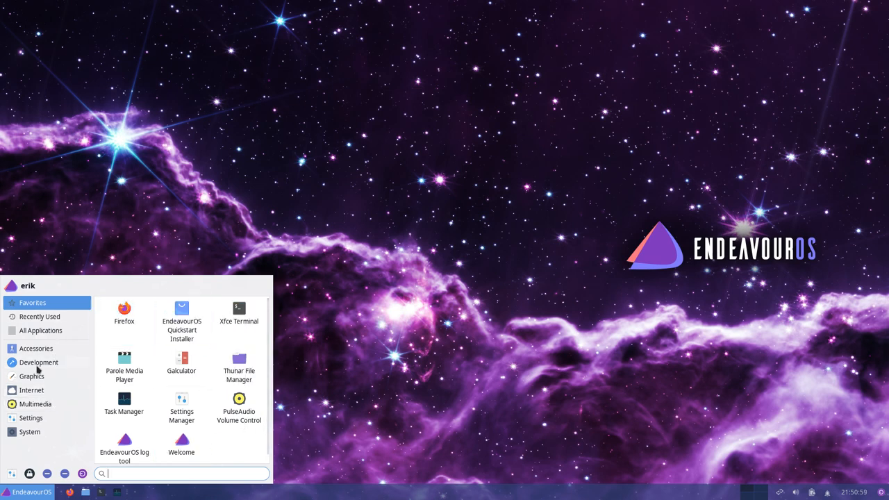
pyautogui.click(35, 347)
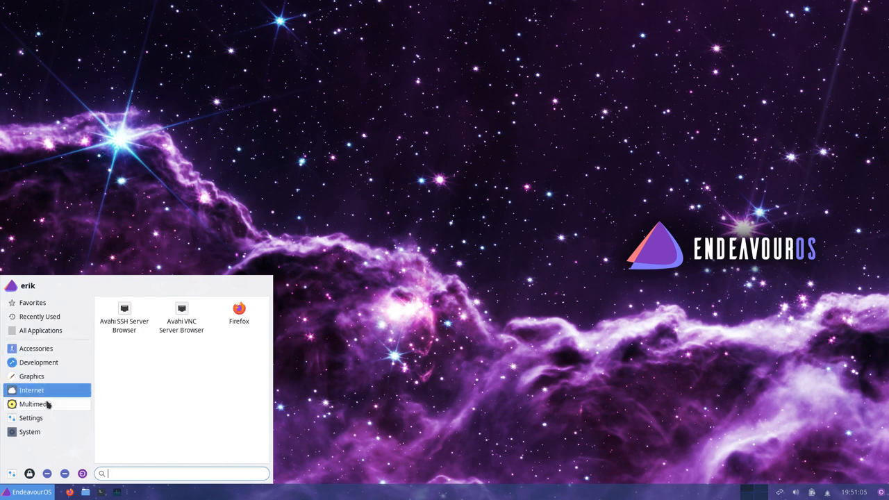
pyautogui.click(31, 417)
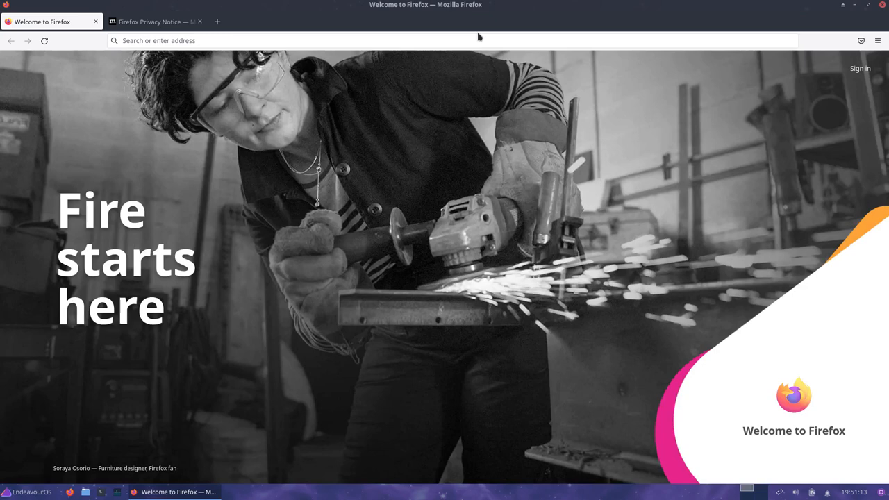
# - Reach the erikdubois/arcolinux-nemesis GitHub page via Google, then minimize Firefox
pyautogui.write('github+erikdubois+arcolinux-nemesis')
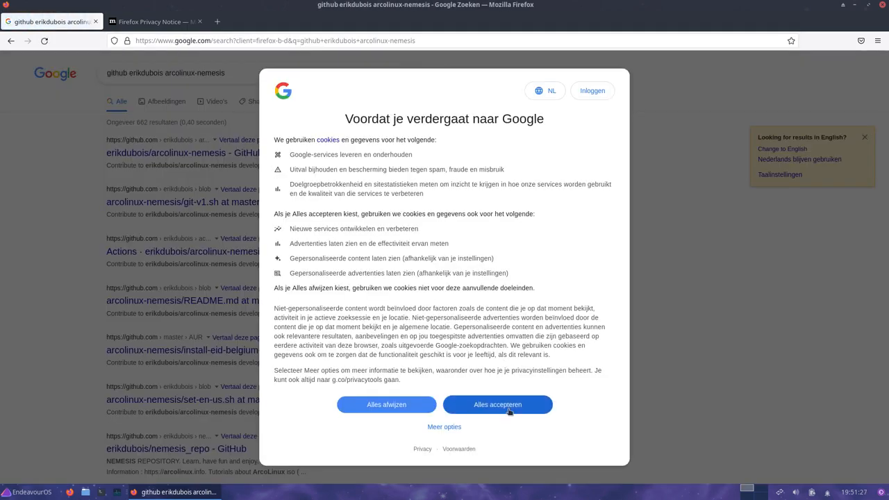
pyautogui.click(497, 404)
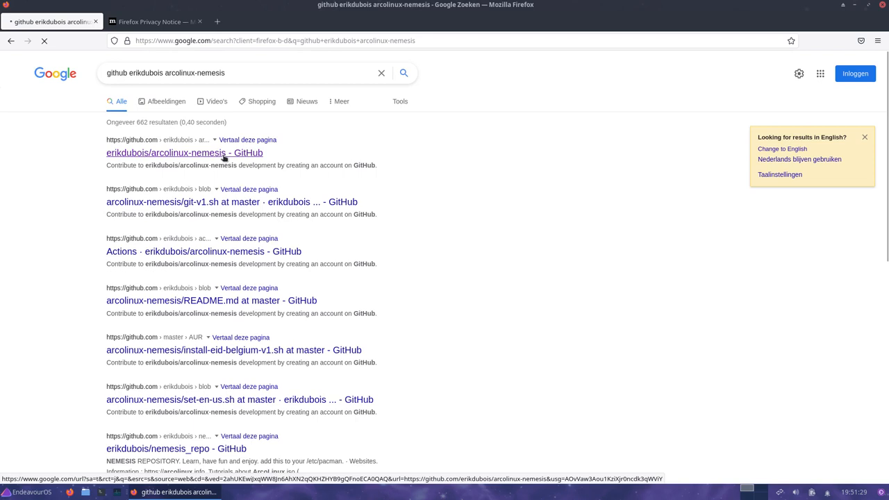
pyautogui.click(184, 152)
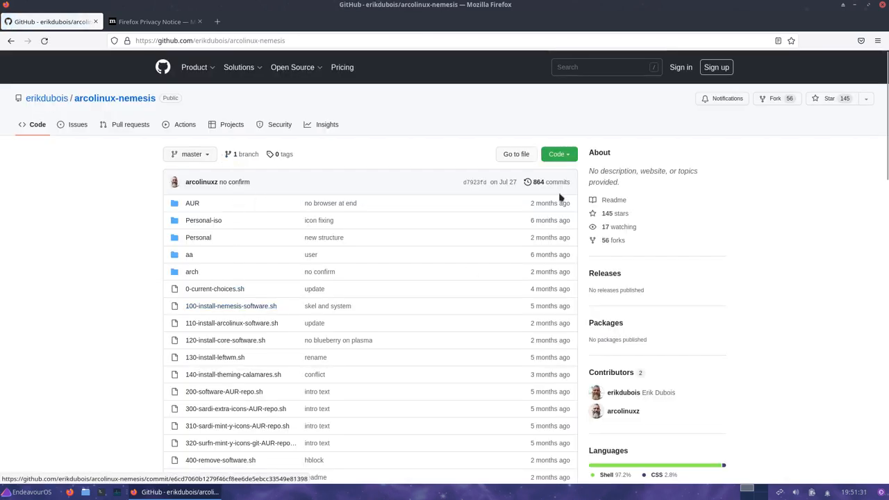
pyautogui.click(556, 154)
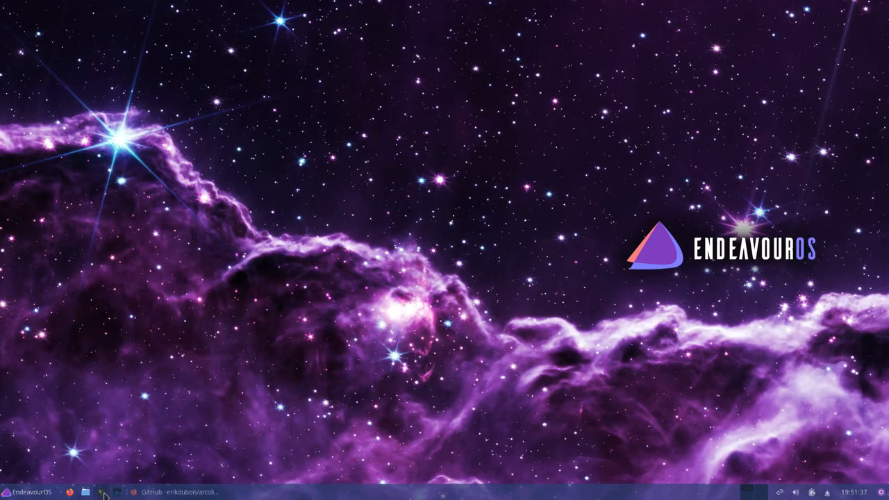
# - Open a terminal and git clone the arcolinux-nemesis repository
pyautogui.click(101, 491)
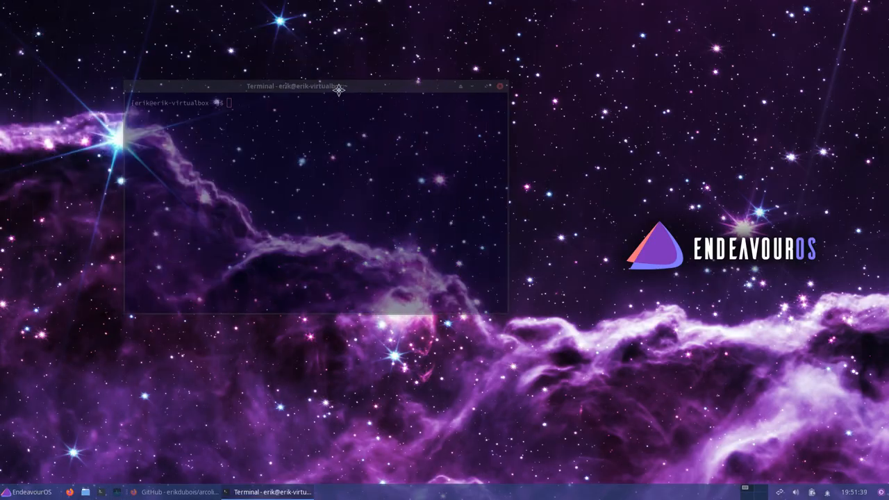
pyautogui.write('git clone')
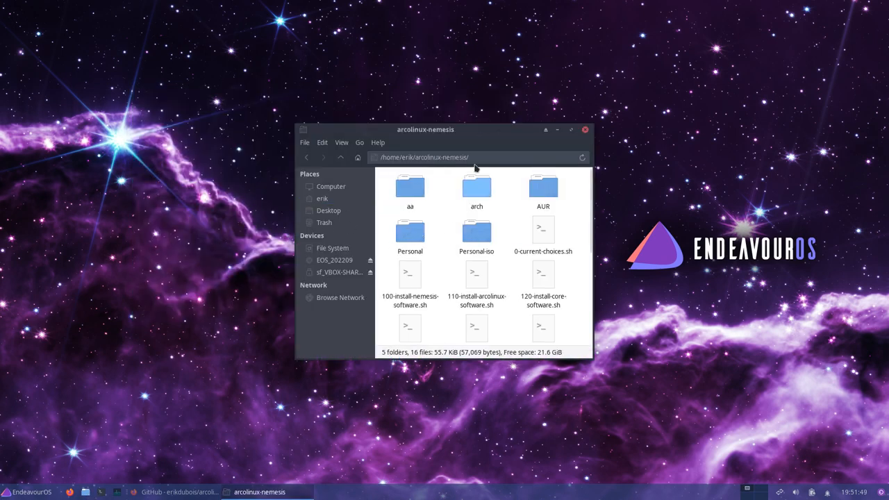
# - Maximize Thunar, open 0-current-choices.sh in a text editor and view its About info
pyautogui.click(570, 130)
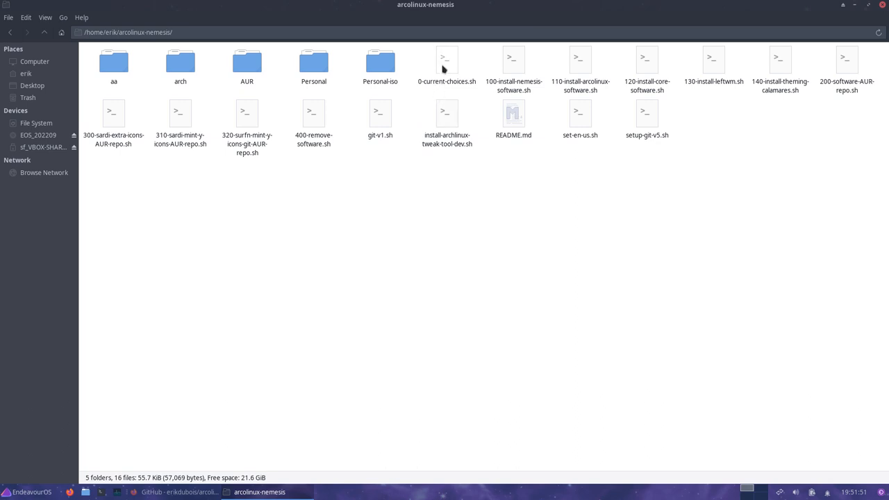
pyautogui.rightClick(446, 66)
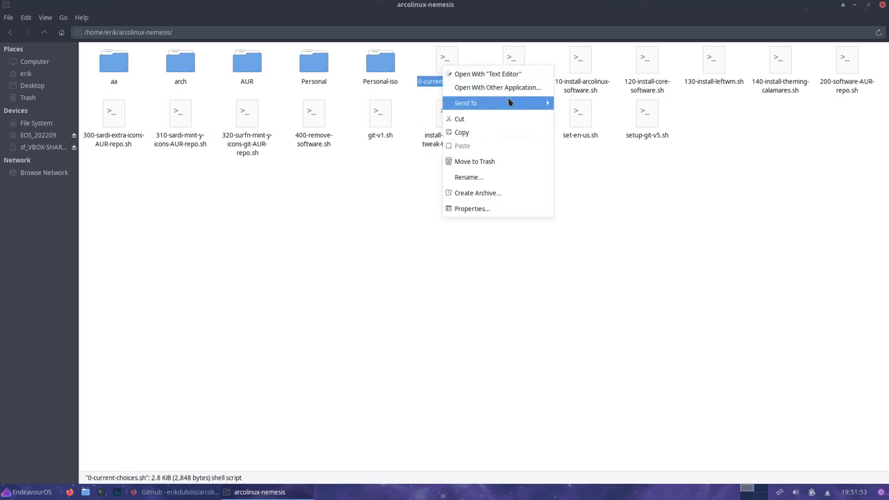
pyautogui.click(487, 73)
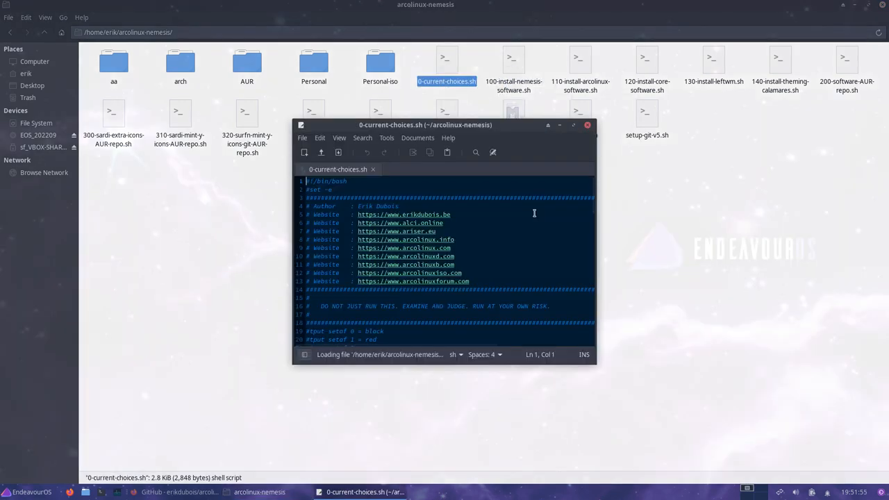
pyautogui.click(448, 137)
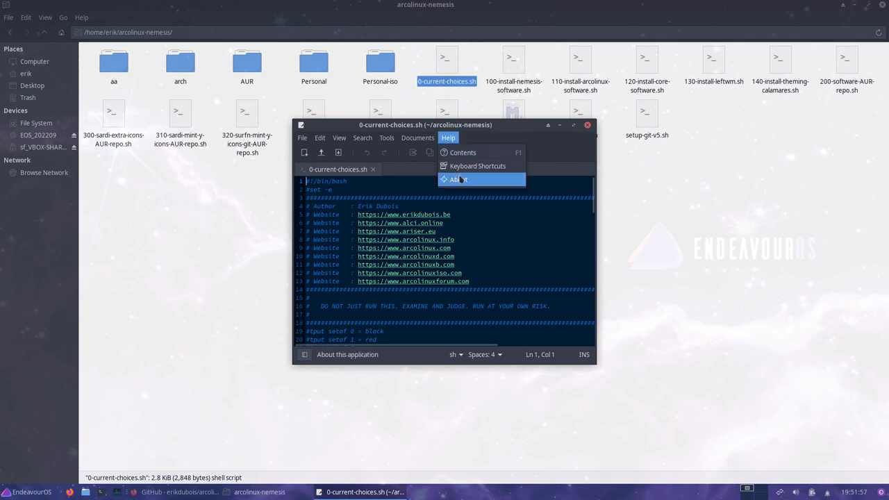
pyautogui.click(458, 180)
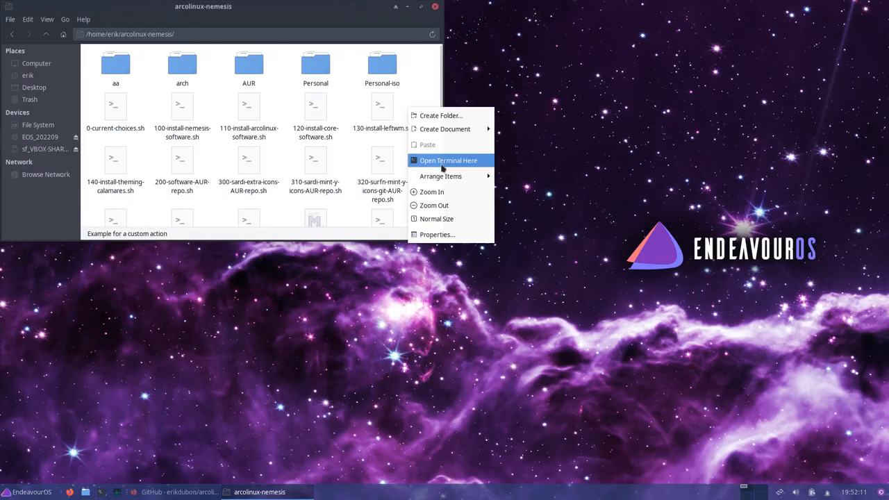
# - Open a terminal in the arcolinux-nemesis folder and run ./0-current-choices.sh
pyautogui.click(448, 160)
pyautogui.write('./')
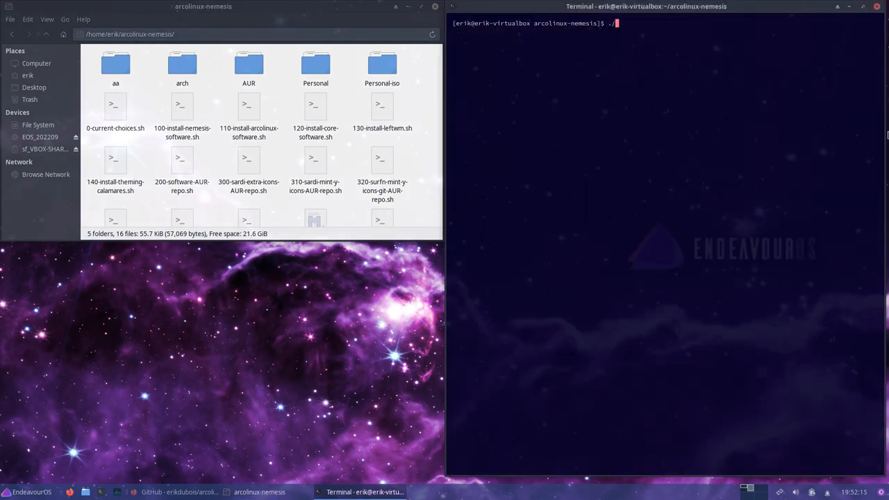
pyautogui.write('0-current-choices.sh')
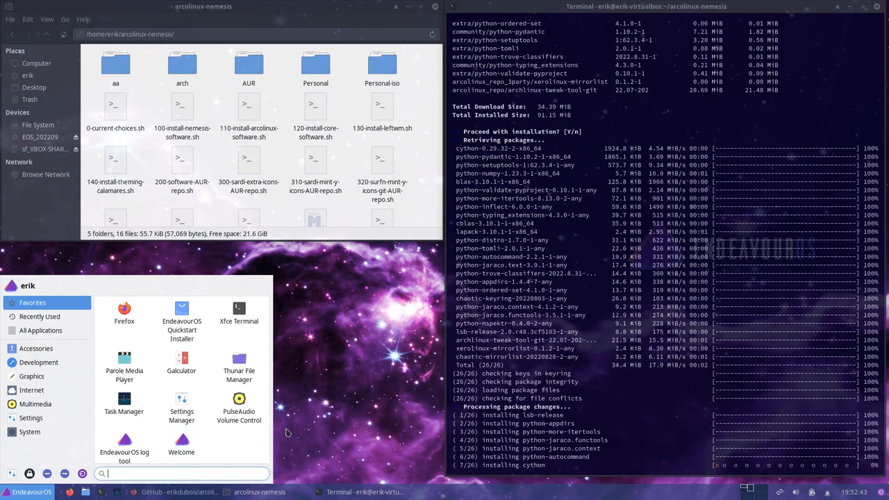
pyautogui.moveTo(302, 421)
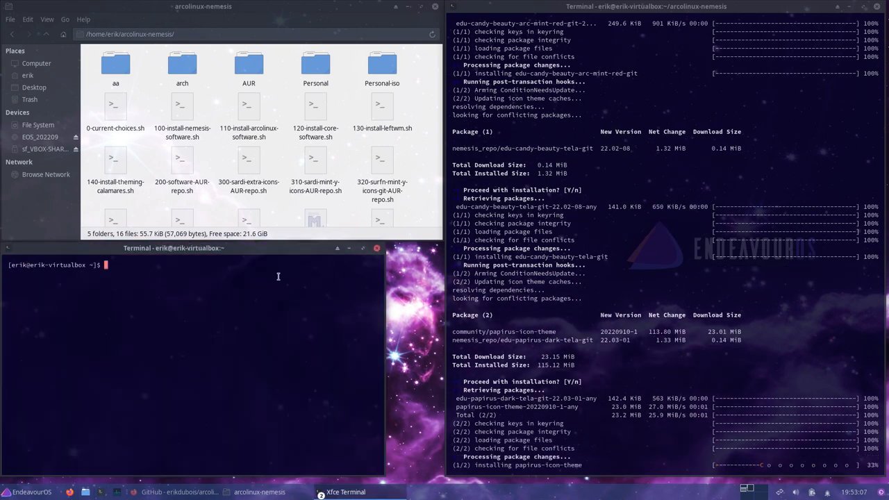
# - Run sudo pacman -Sy in a second terminal, which fails on a locked database
pyautogui.write('sudo pacman -Sy')
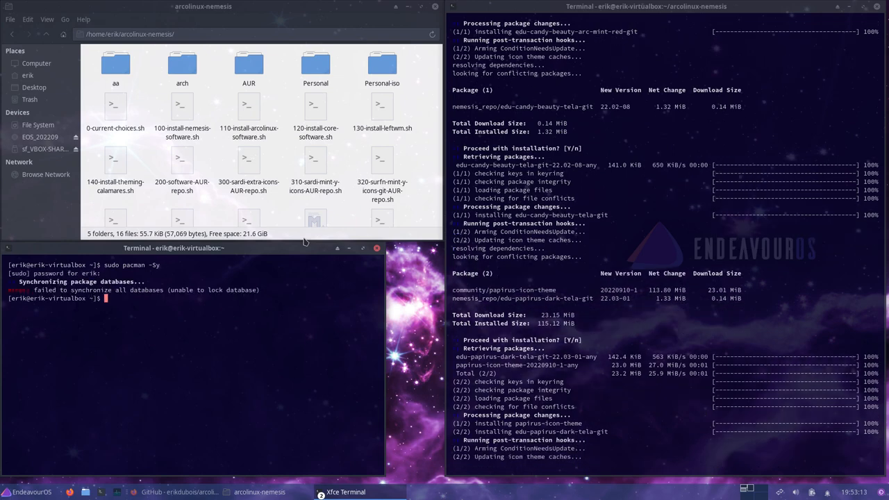
pyautogui.moveTo(714, 362)
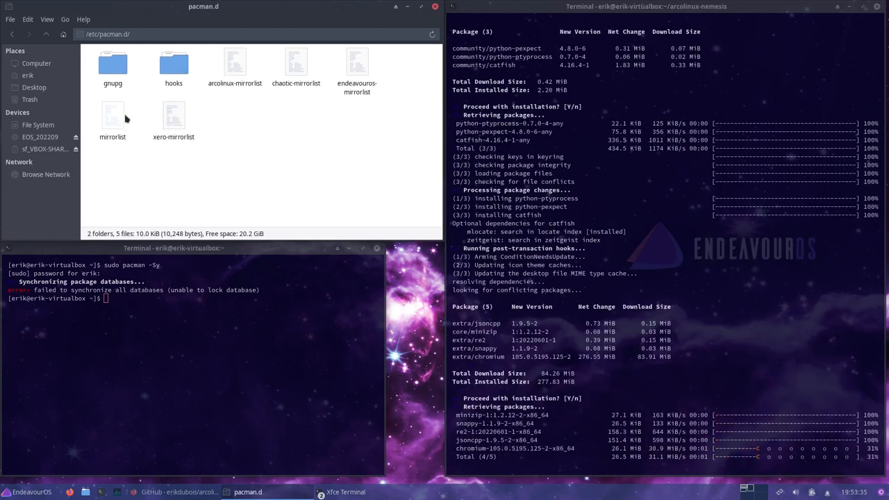
# - Open /etc/pacman.conf in Visual Studio Code from Thunar
pyautogui.click(46, 34)
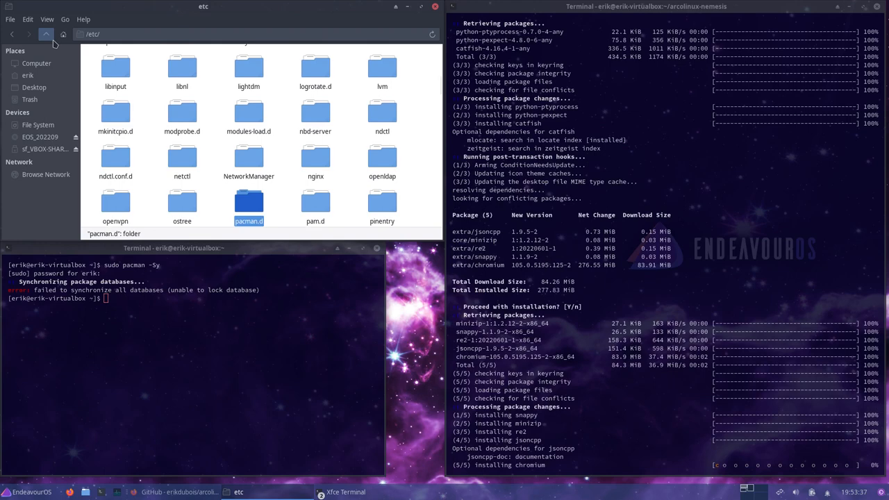
pyautogui.write('pacman')
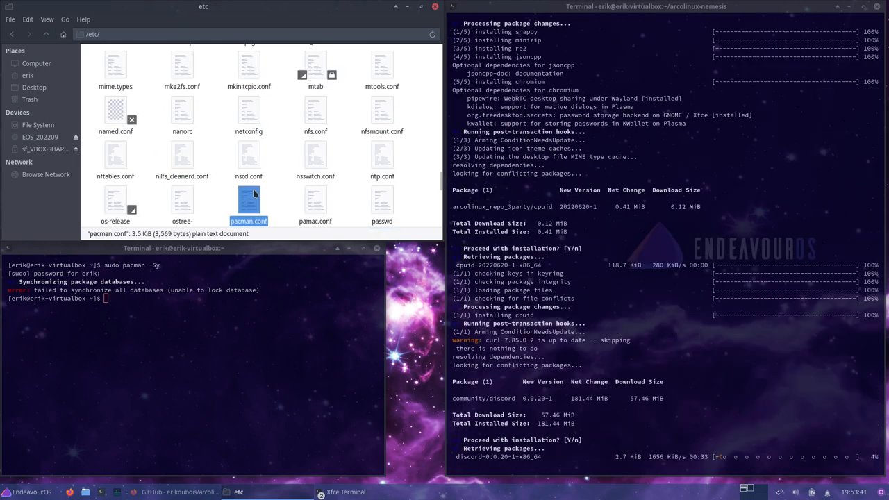
pyautogui.doubleClick(249, 202)
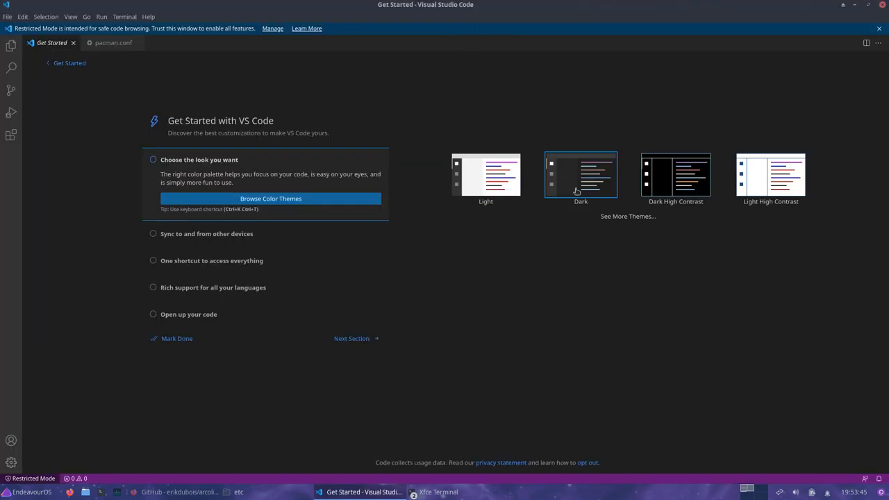
# - Pick the Dark theme in VS Code's walkthrough and return to the welcome page
pyautogui.click(153, 159)
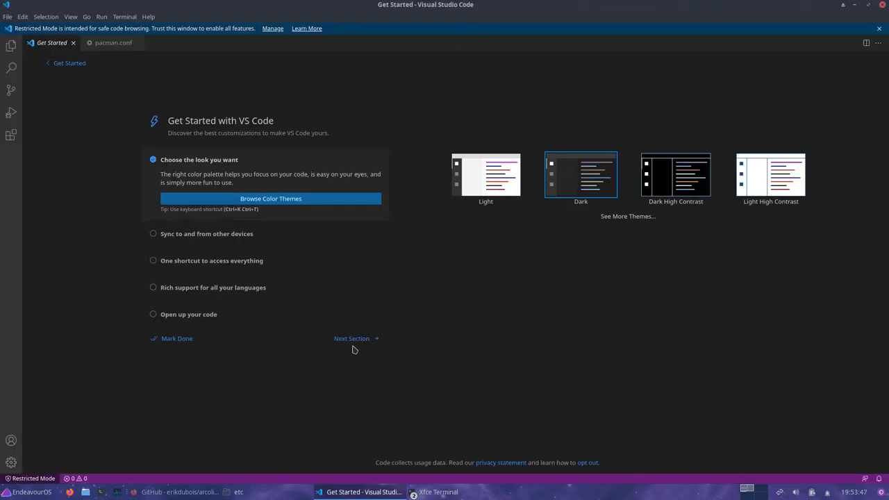
pyautogui.click(351, 338)
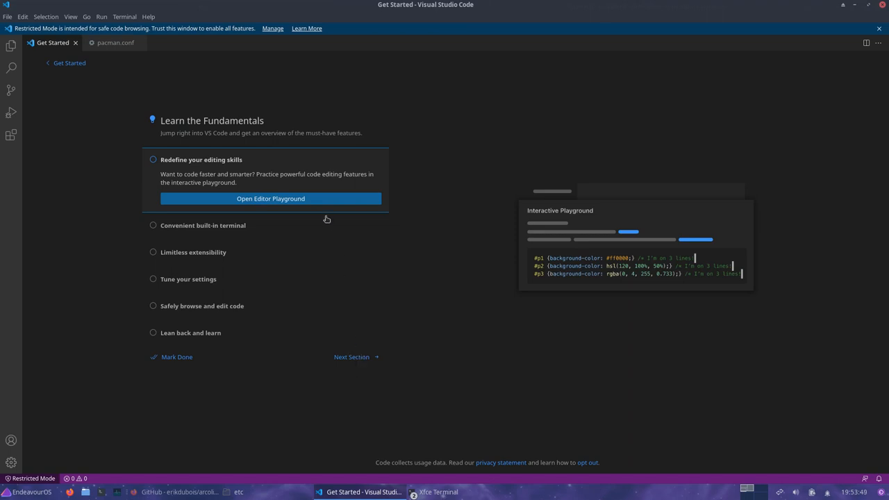
pyautogui.click(352, 357)
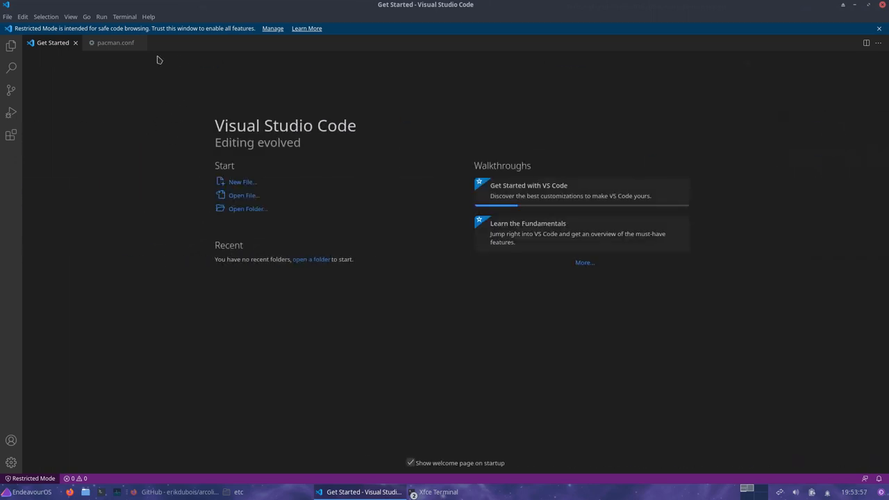
# - Scroll through pacman.conf to the nemesis_repo entry at the end
pyautogui.click(115, 42)
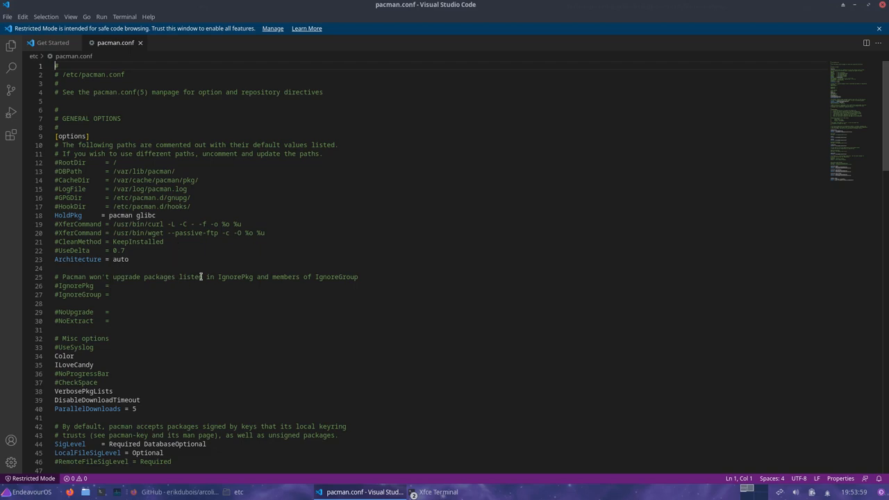
pyautogui.scroll(-3)
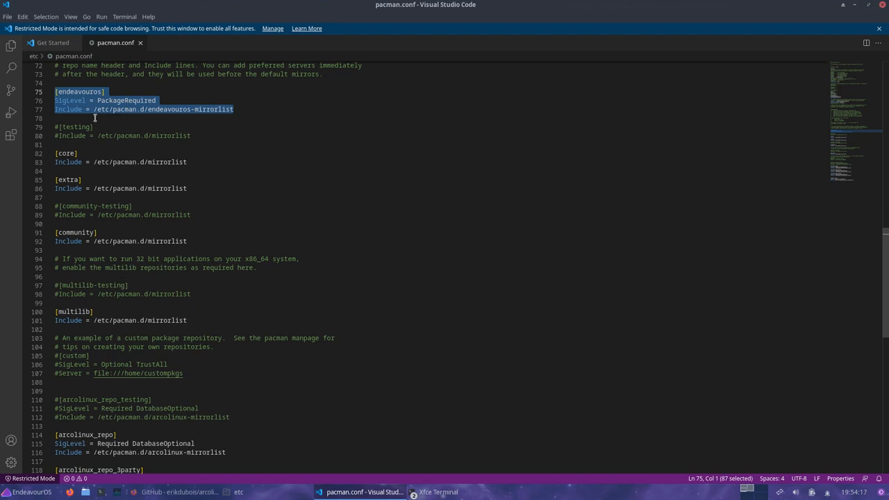
pyautogui.scroll(-3)
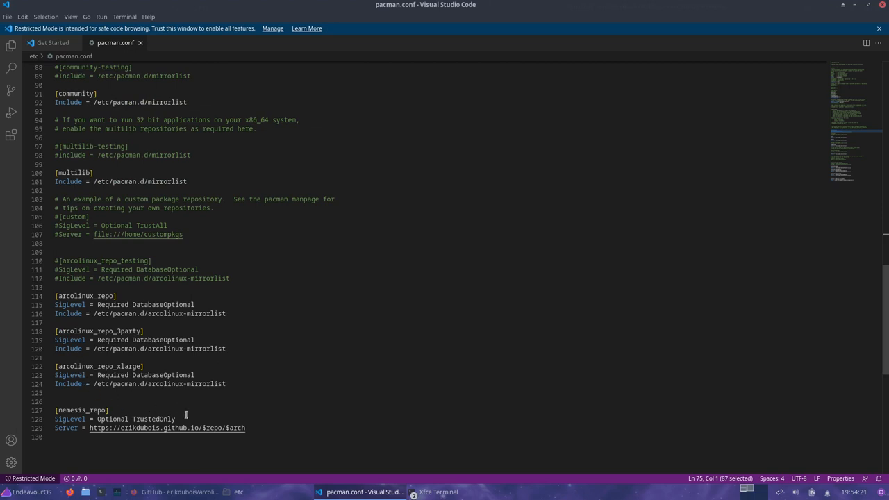
pyautogui.moveTo(596, 143)
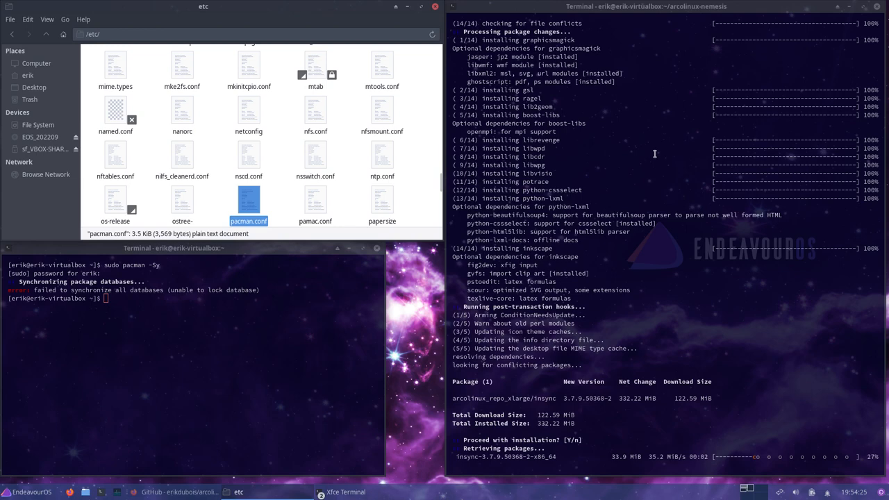
pyautogui.moveTo(647, 195)
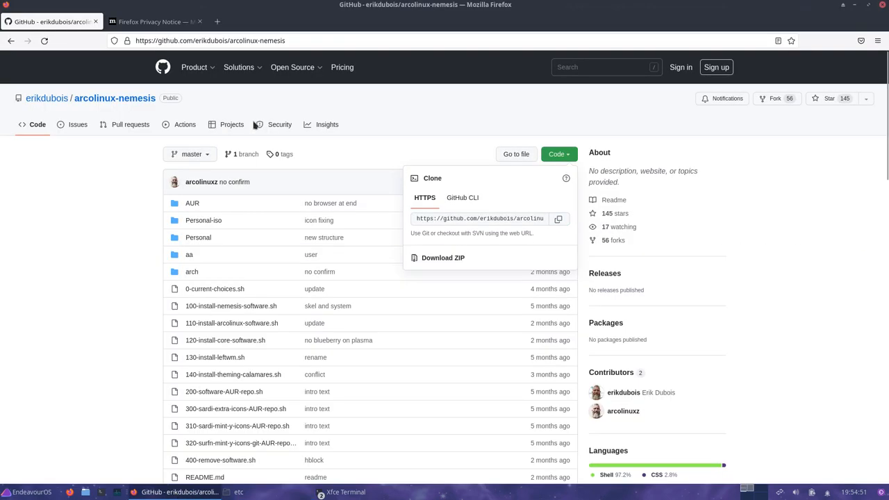
# - Search for the ArchWiki unofficial user repositories page and scroll through its contents
pyautogui.click(153, 22)
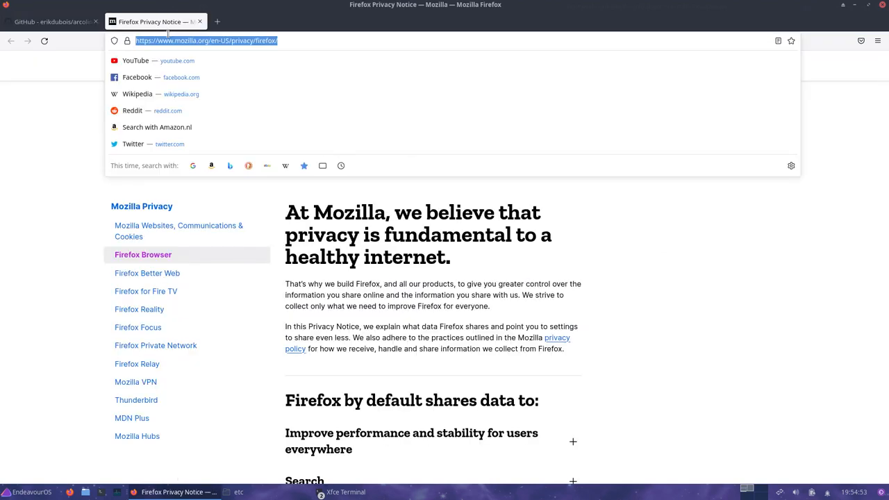
pyautogui.write('arch linux no')
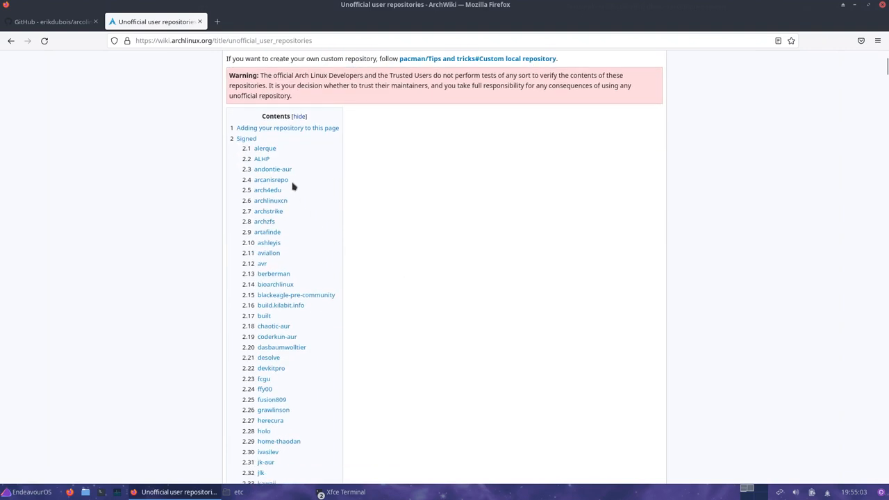
pyautogui.scroll(3)
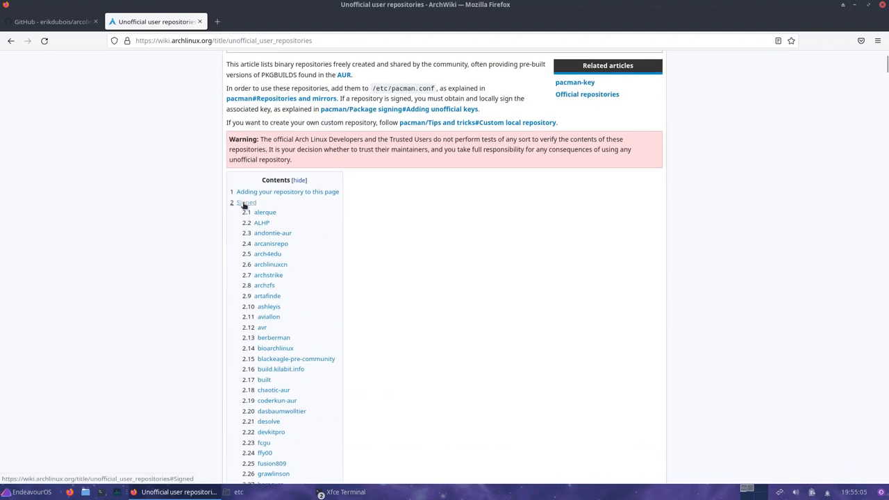
pyautogui.scroll(-3)
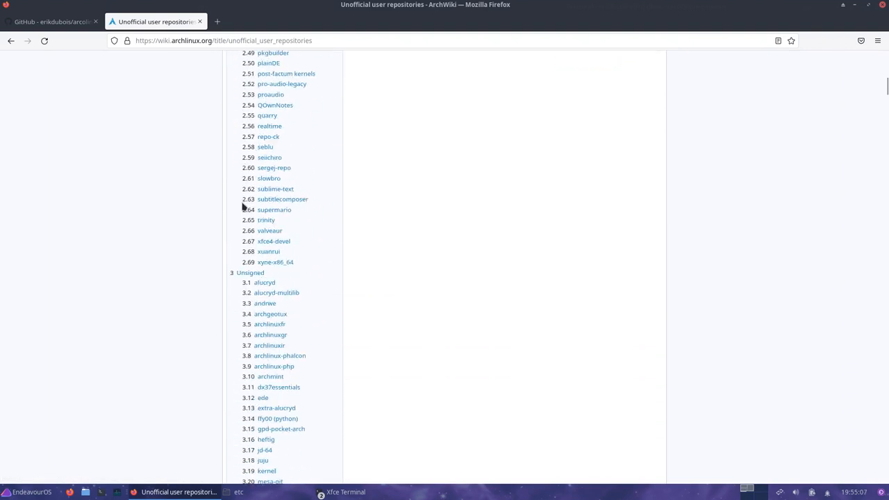
pyautogui.scroll(-3)
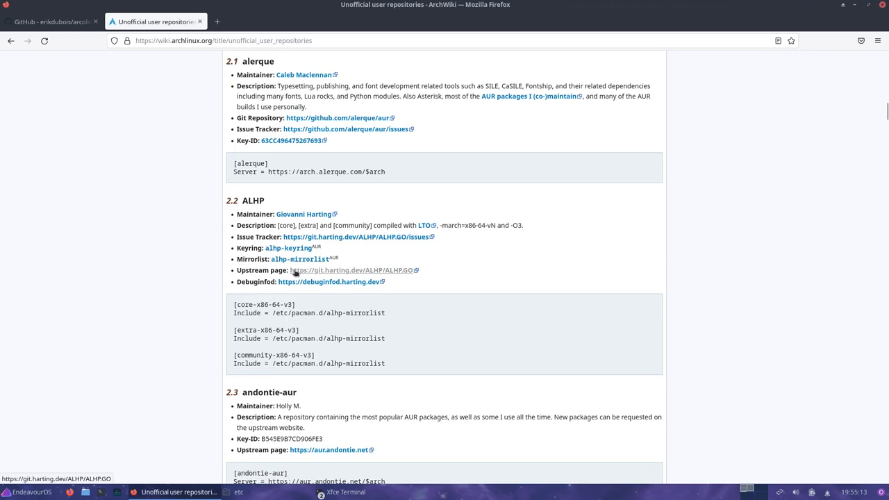
pyautogui.scroll(-3)
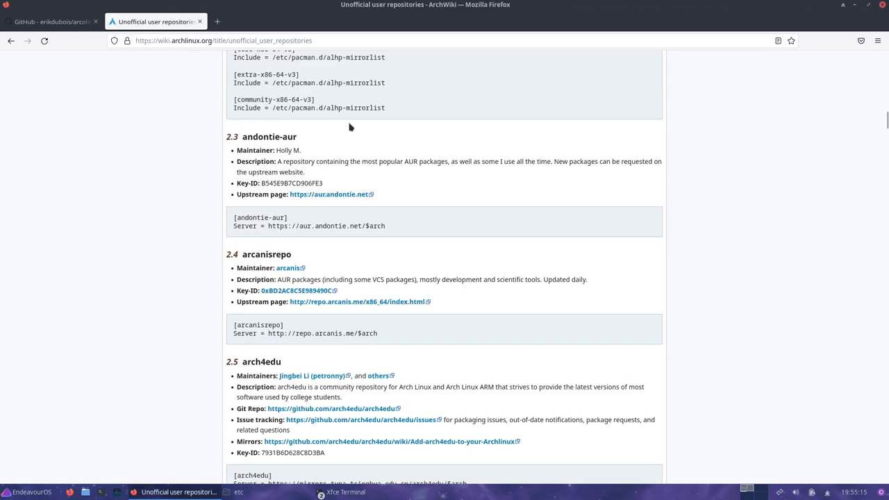
pyautogui.scroll(-3)
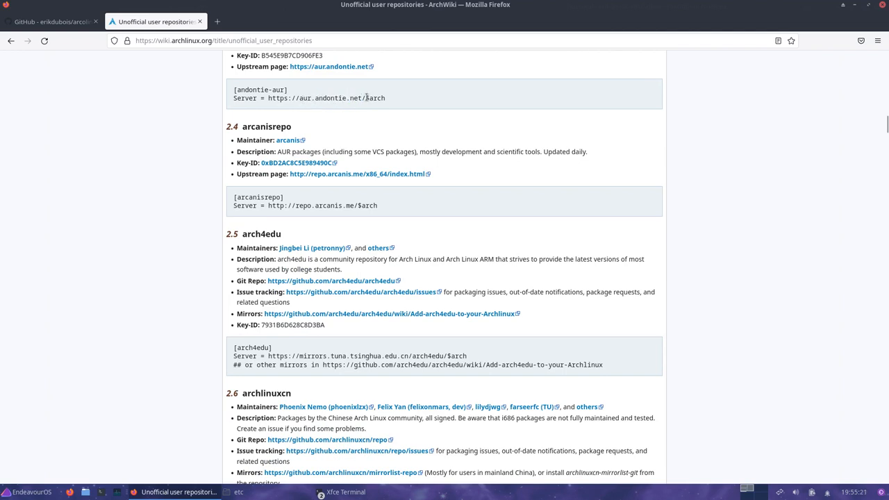
# - Select $arch in a Server line and scroll through further signed repository entries
pyautogui.doubleClick(375, 98)
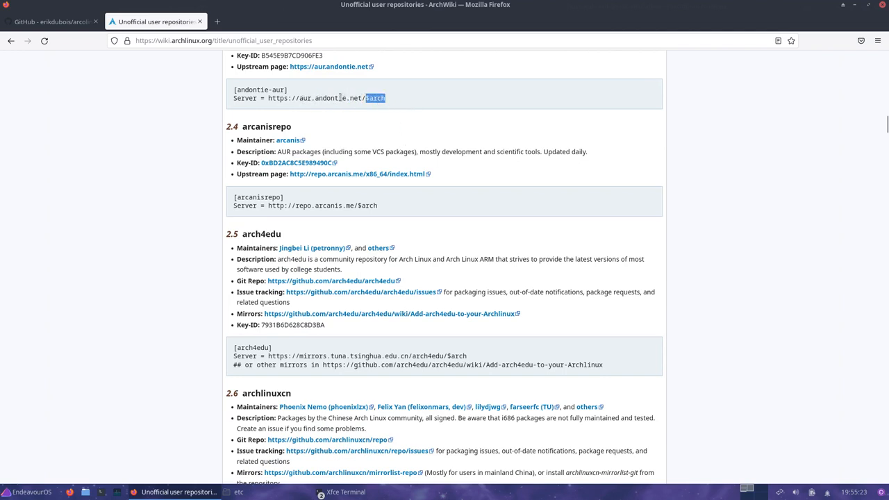
pyautogui.moveTo(309, 134)
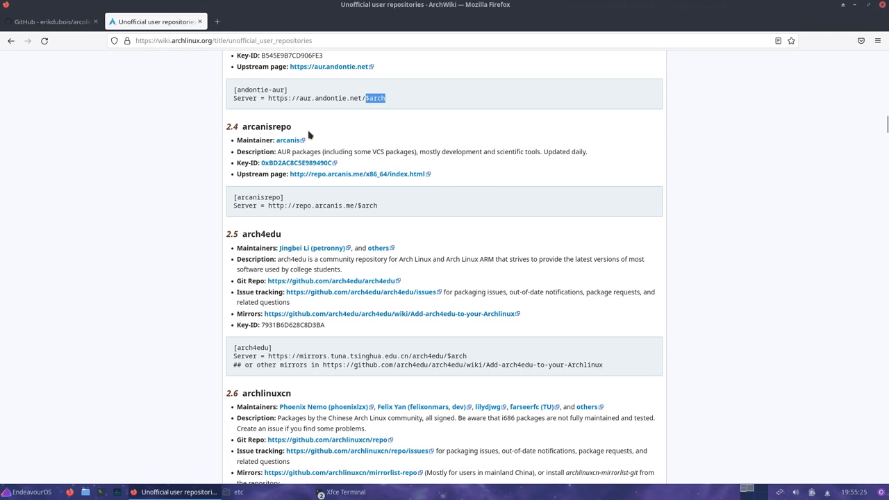
pyautogui.moveTo(411, 205)
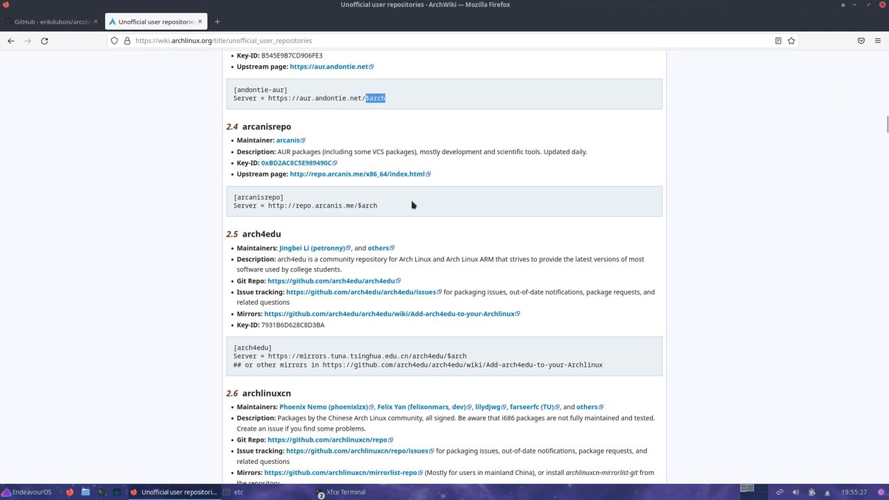
pyautogui.scroll(-3)
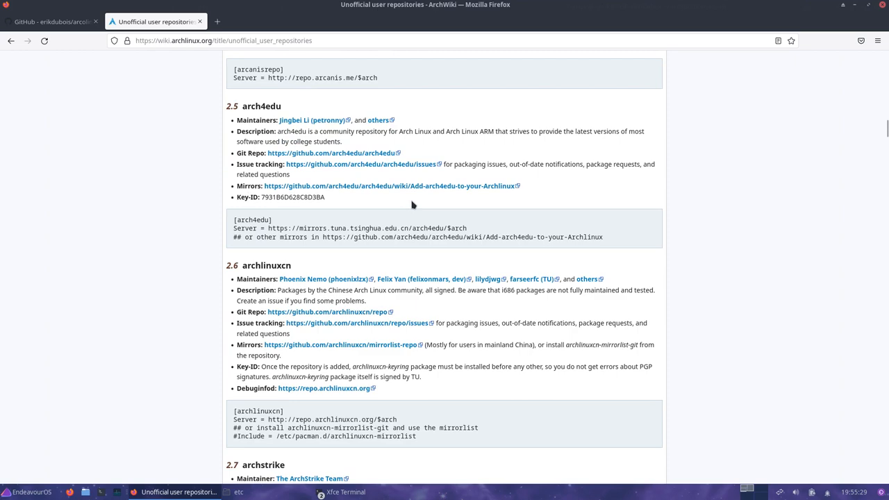
pyautogui.scroll(-3)
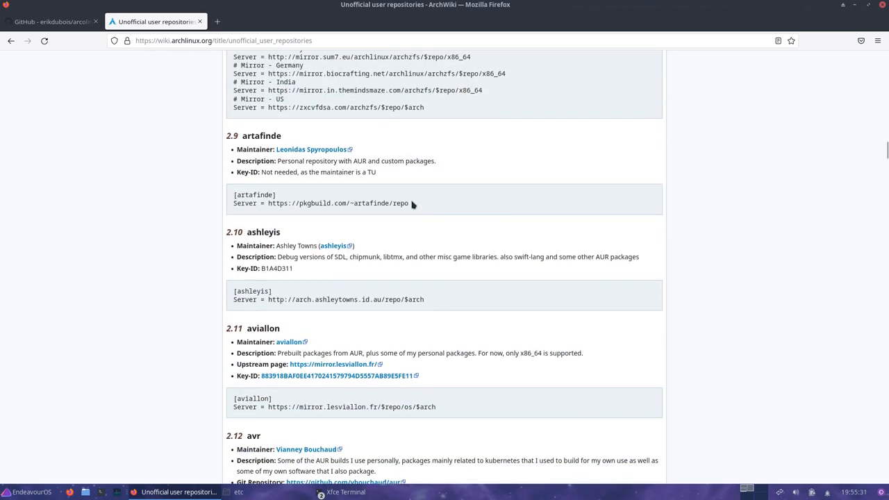
pyautogui.scroll(-3)
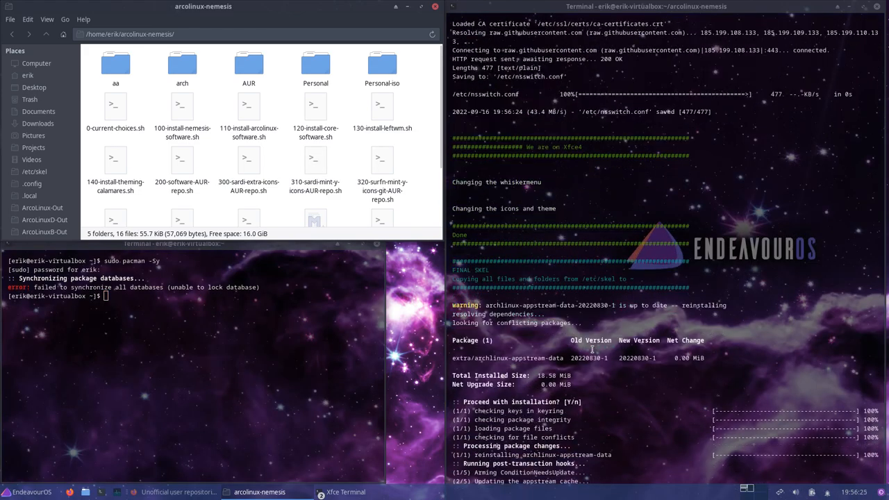
# - Review the pacman -Sy sync of the arcolinux and nemesis repos, then close the terminal
pyautogui.scroll(-3)
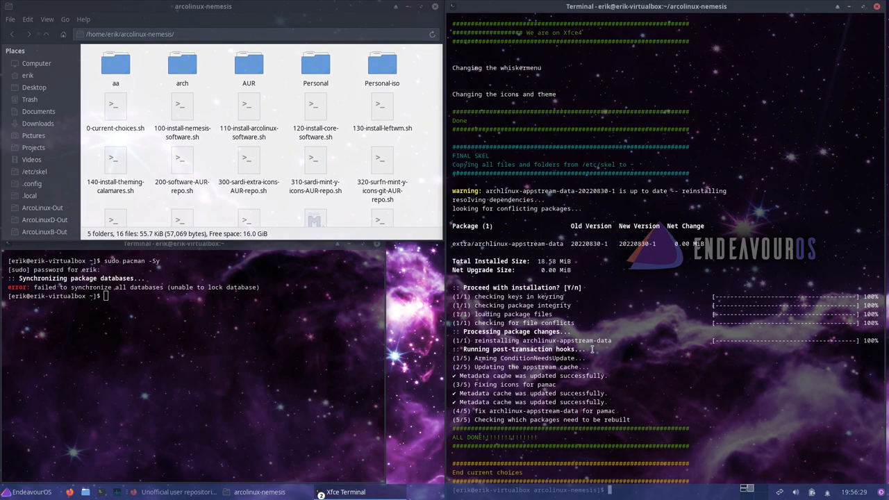
pyautogui.moveTo(482, 472)
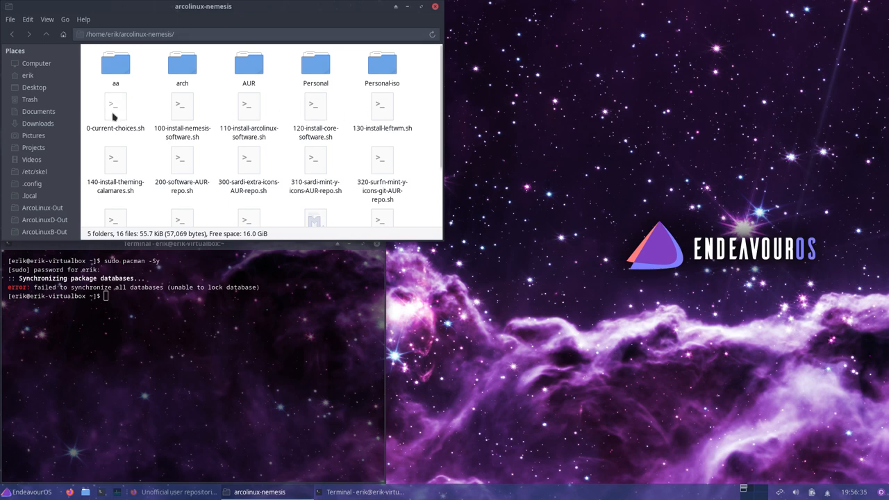
pyautogui.moveTo(277, 300)
pyautogui.write('sudo pacman -Sy')
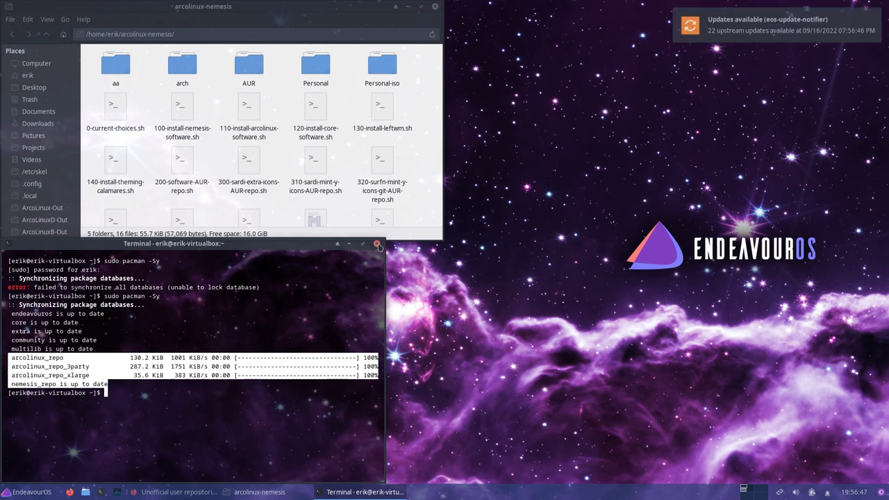
pyautogui.click(378, 244)
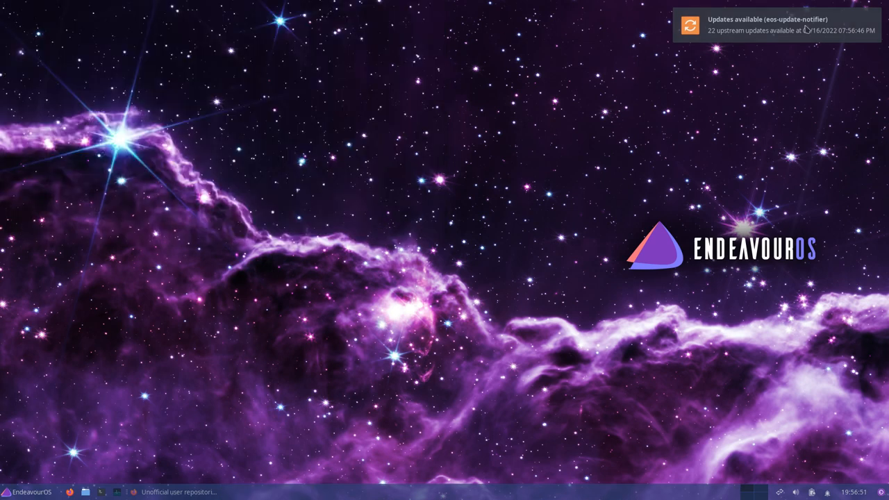
# - Launch Arch Linux Tweak Tool by searching 'arc' in the menu and authenticate
pyautogui.click(5, 492)
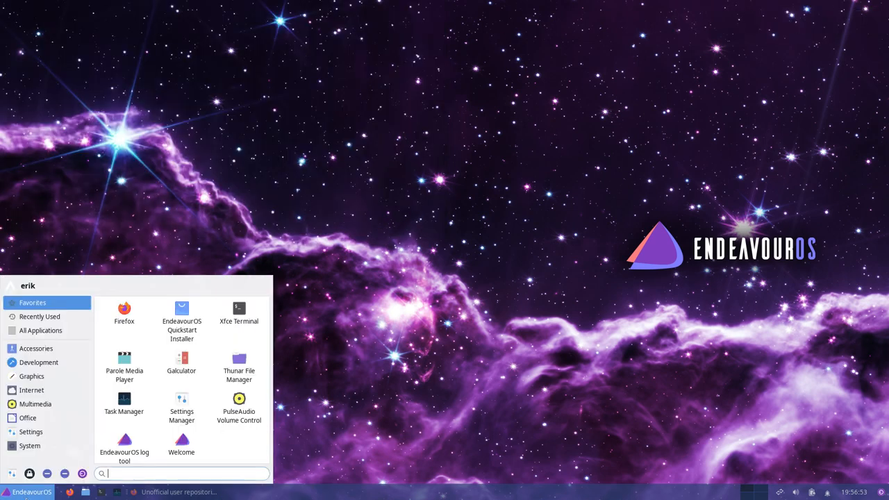
pyautogui.write('arc')
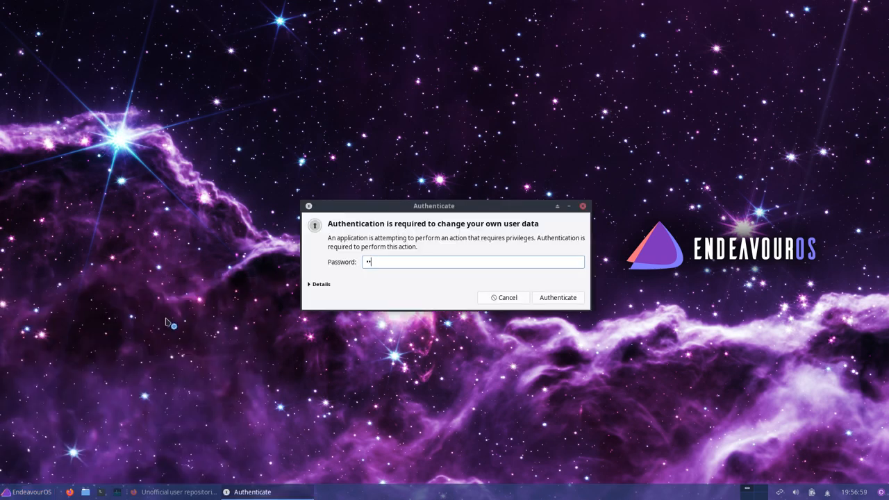
pyautogui.click(557, 297)
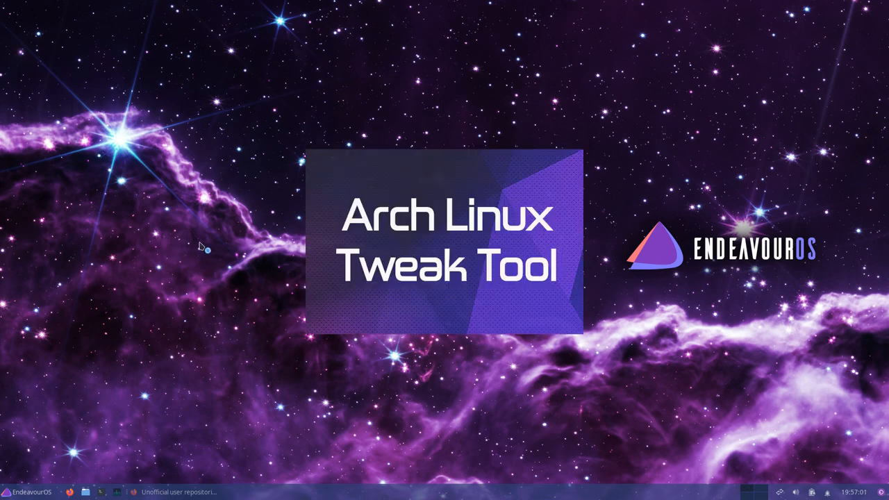
pyautogui.moveTo(436, 201)
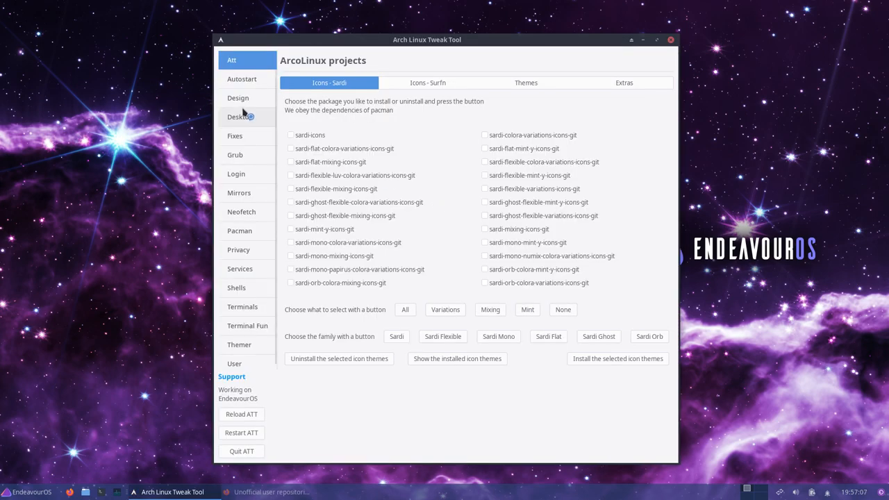
# - In ATT's Desktop Installer, choose leftwm and start its installation
pyautogui.click(240, 116)
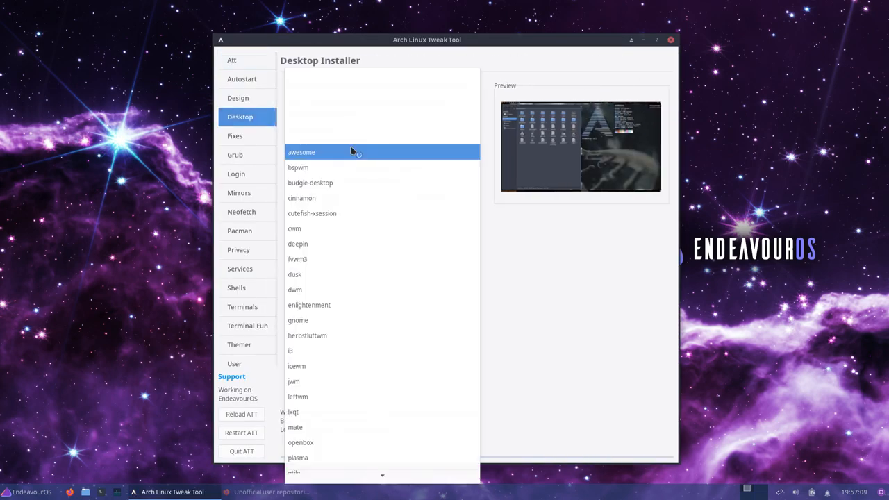
pyautogui.click(351, 351)
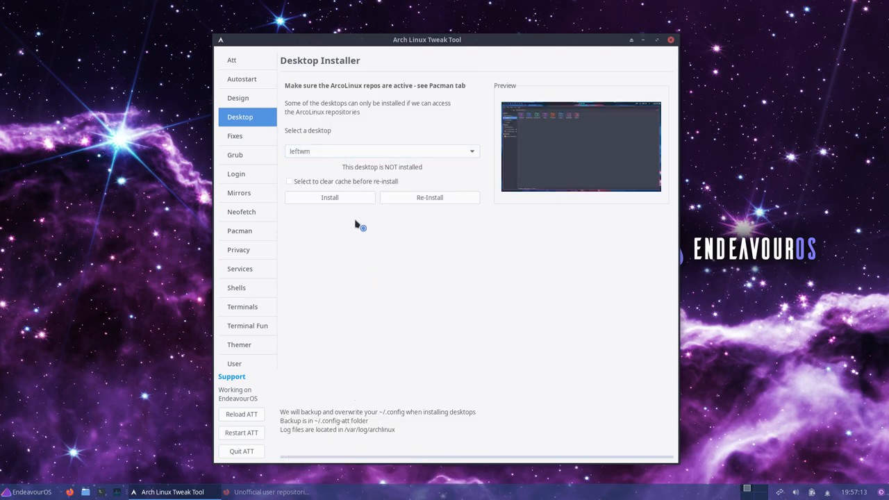
pyautogui.click(329, 197)
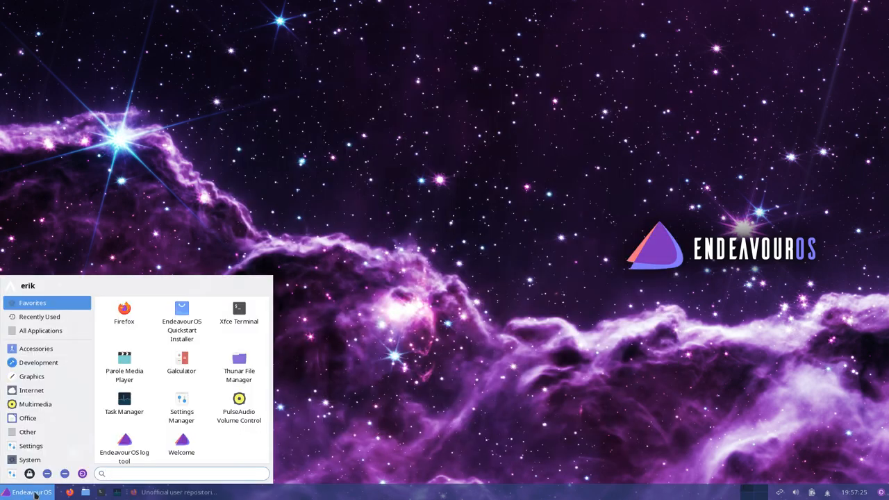
# - Log out of the Xfce session through the Whisker Menu's Log Out option
pyautogui.click(180, 473)
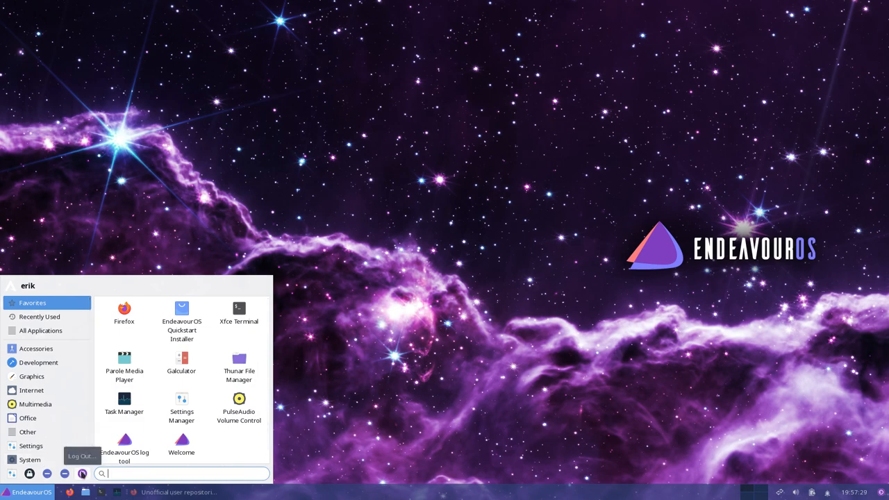
pyautogui.click(82, 456)
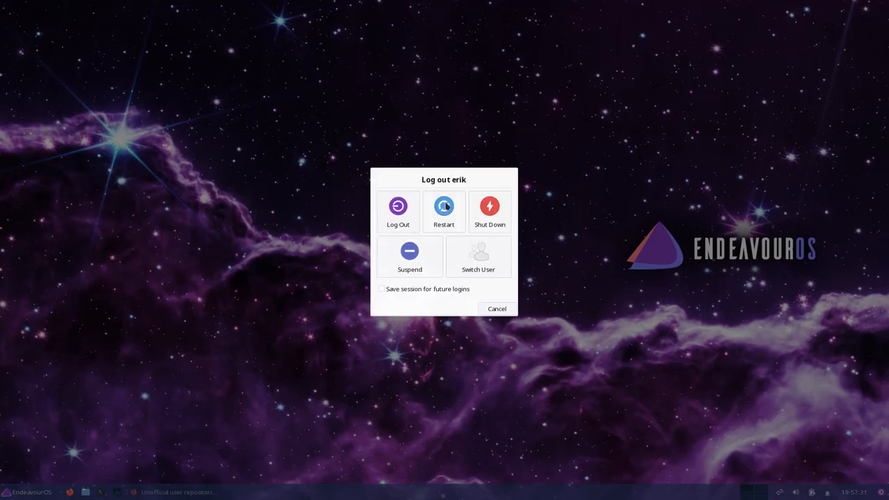
pyautogui.click(444, 206)
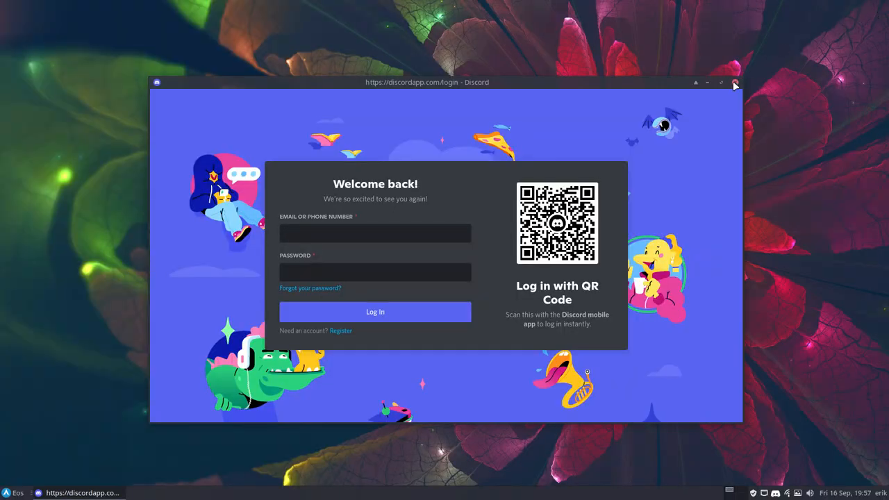
# - Close the Discord login window and bring up the applications menu
pyautogui.click(375, 233)
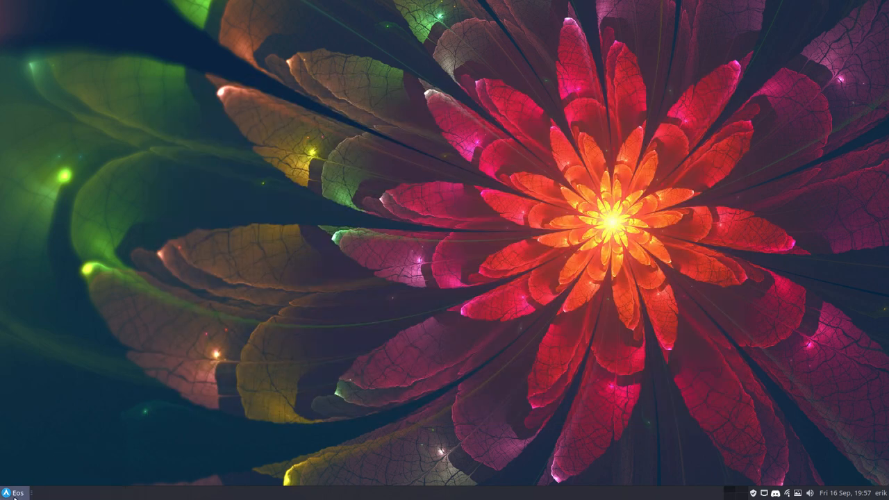
pyautogui.click(11, 492)
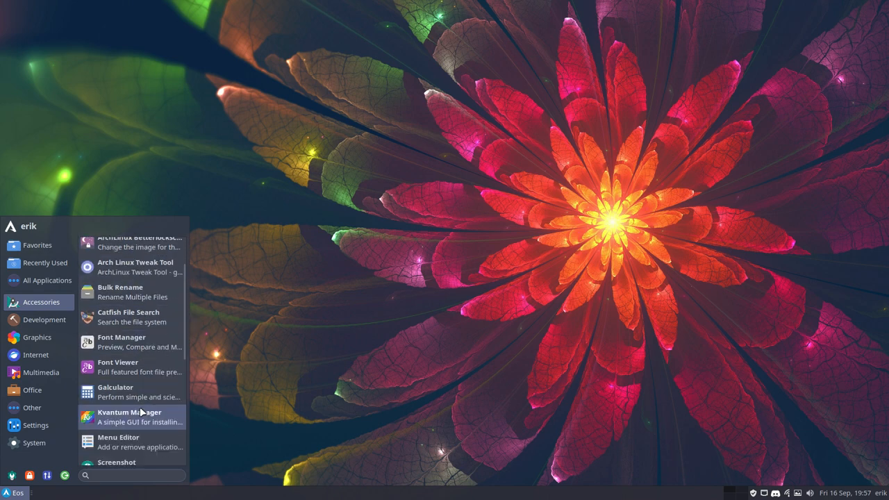
# - Browse the Graphics, Development and System menu categories, then log out
pyautogui.scroll(-3)
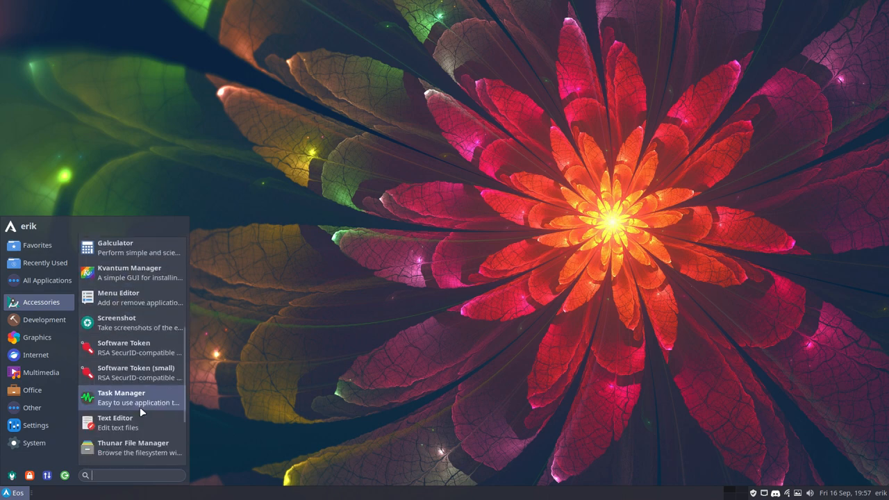
pyautogui.click(37, 337)
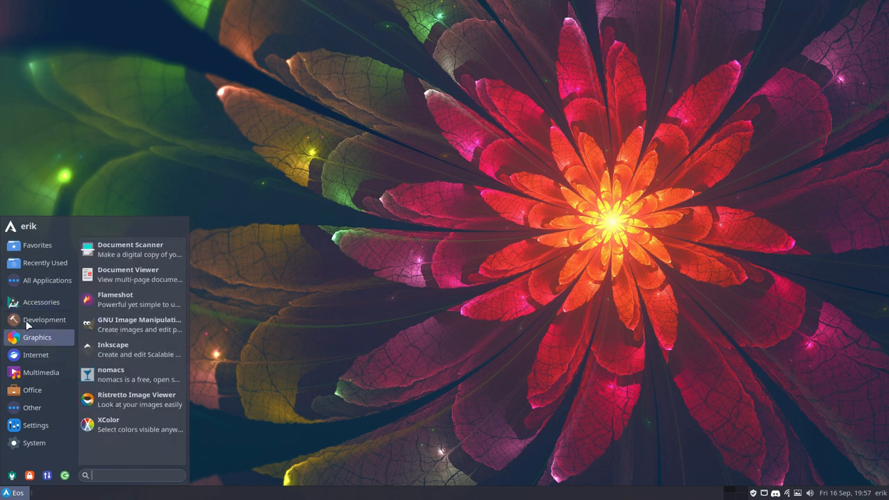
pyautogui.click(45, 320)
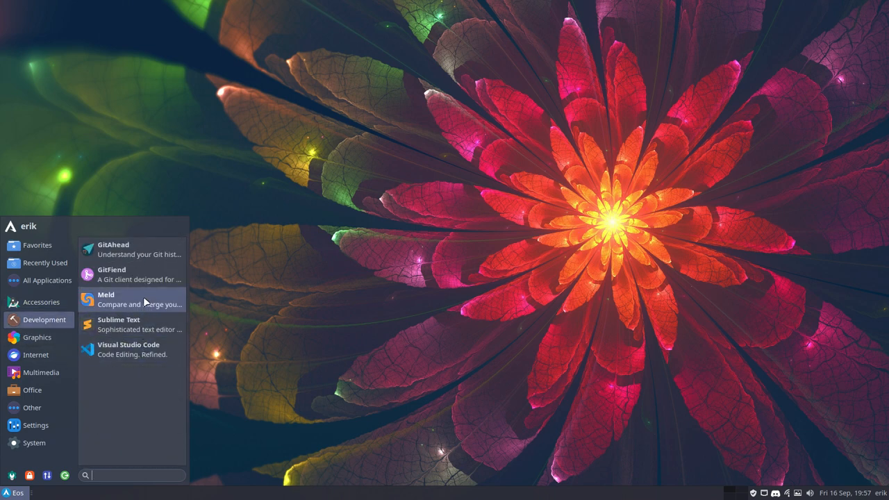
pyautogui.moveTo(41, 323)
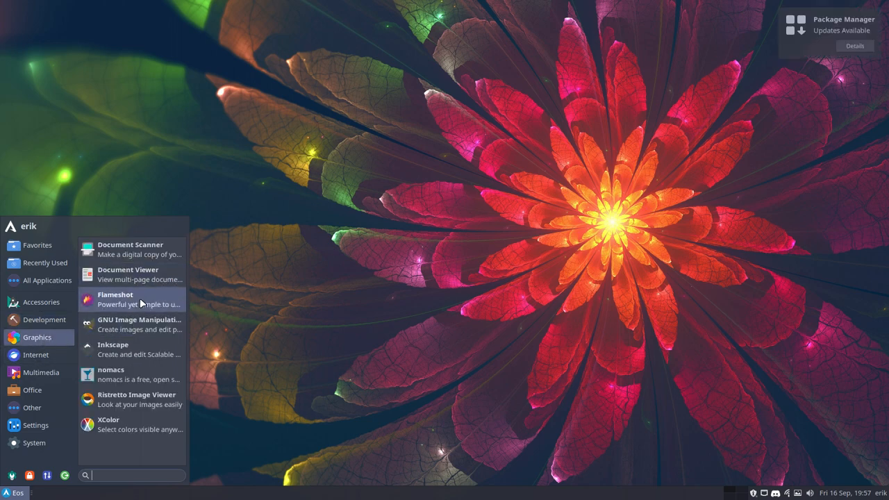
pyautogui.moveTo(133, 424)
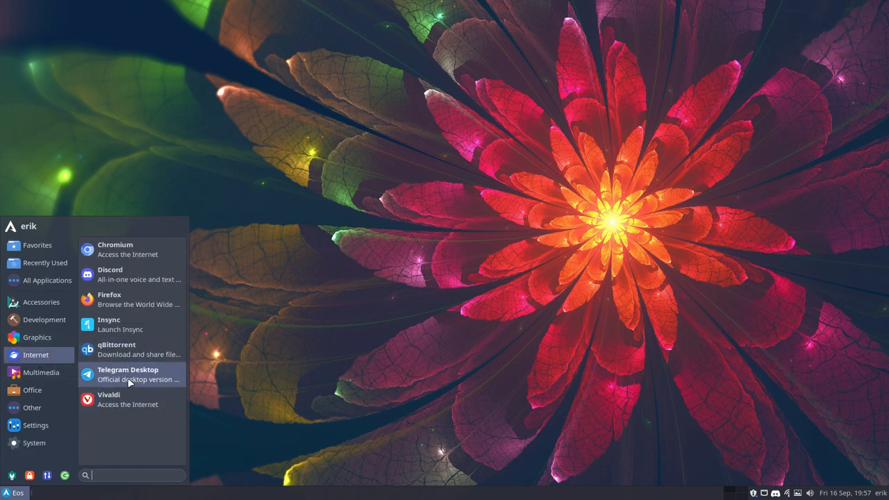
pyautogui.moveTo(131, 249)
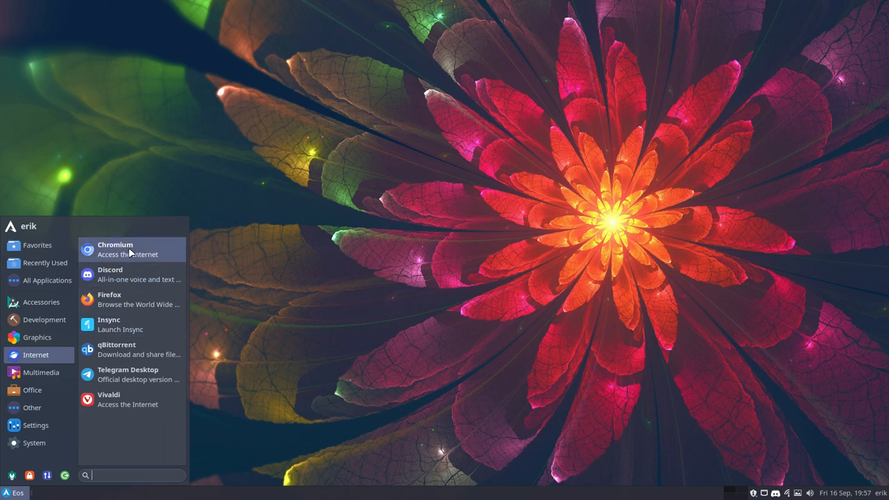
pyautogui.moveTo(152, 350)
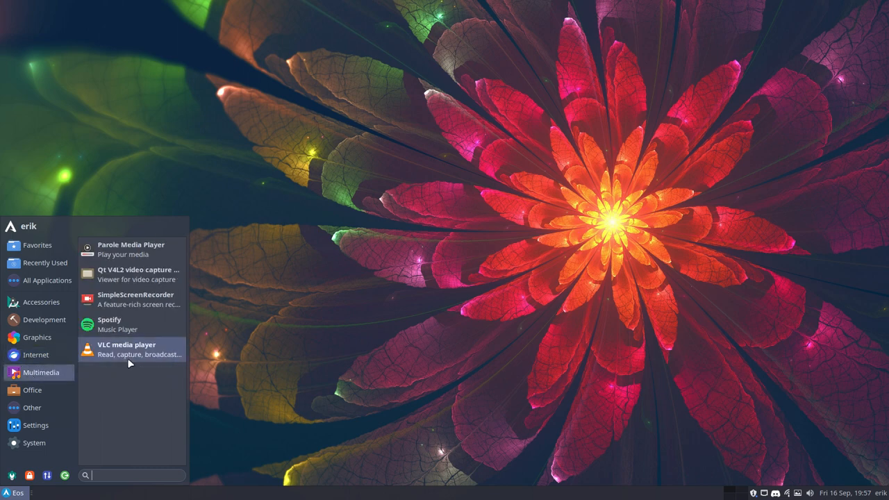
pyautogui.moveTo(129, 354)
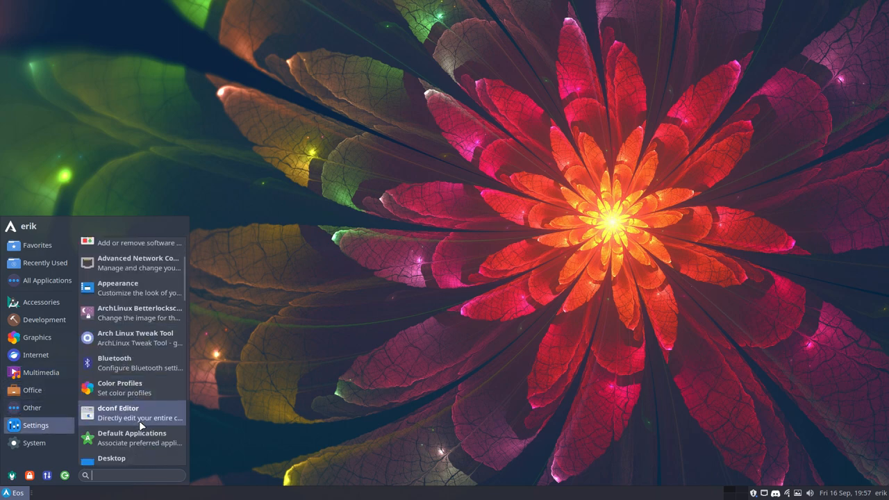
pyautogui.scroll(-3)
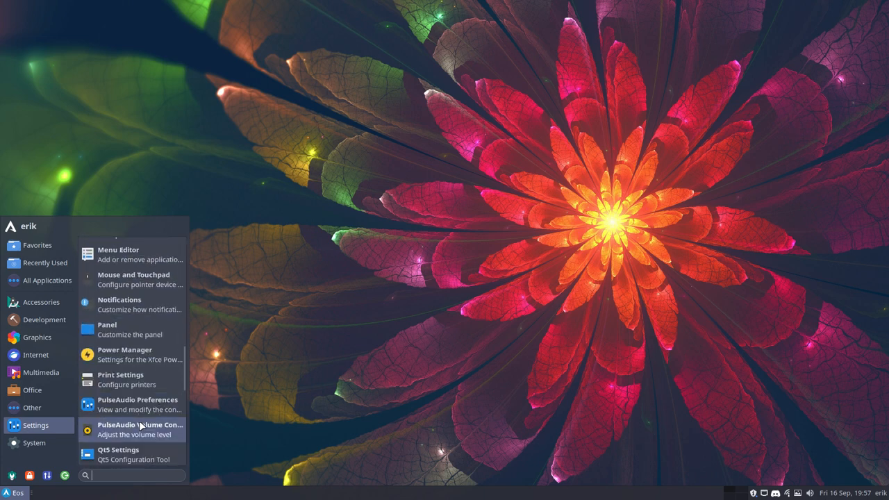
pyautogui.click(34, 442)
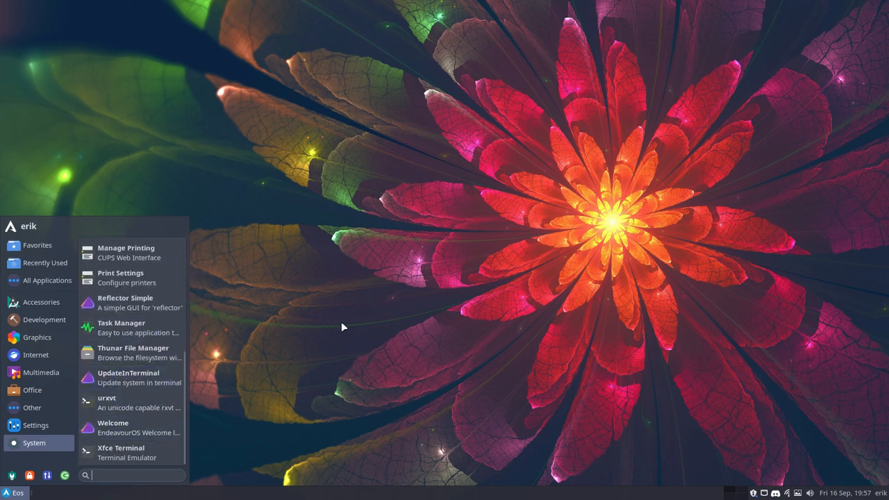
pyautogui.click(38, 244)
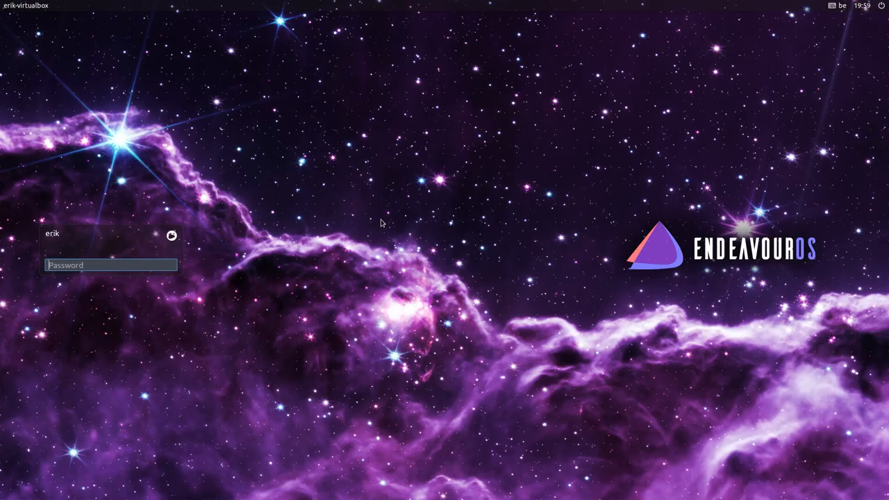
pyautogui.moveTo(840, 17)
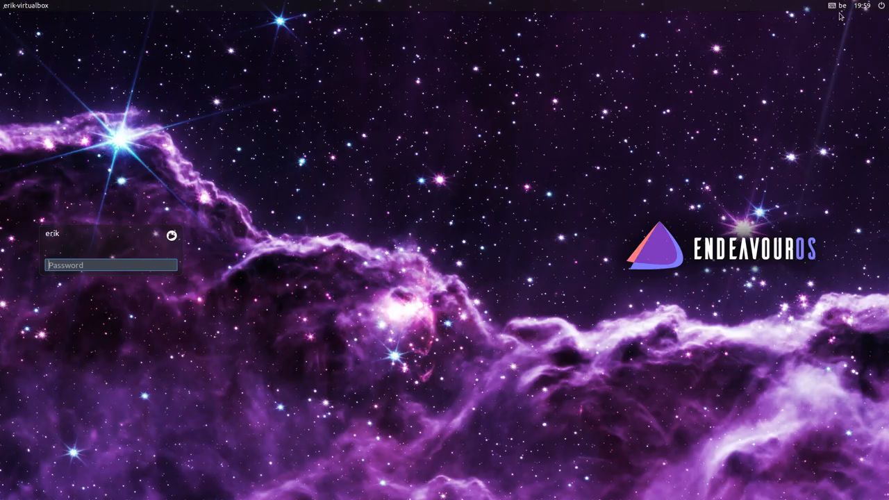
# - Select the LeftWM session on the login screen and enter the password
pyautogui.click(171, 236)
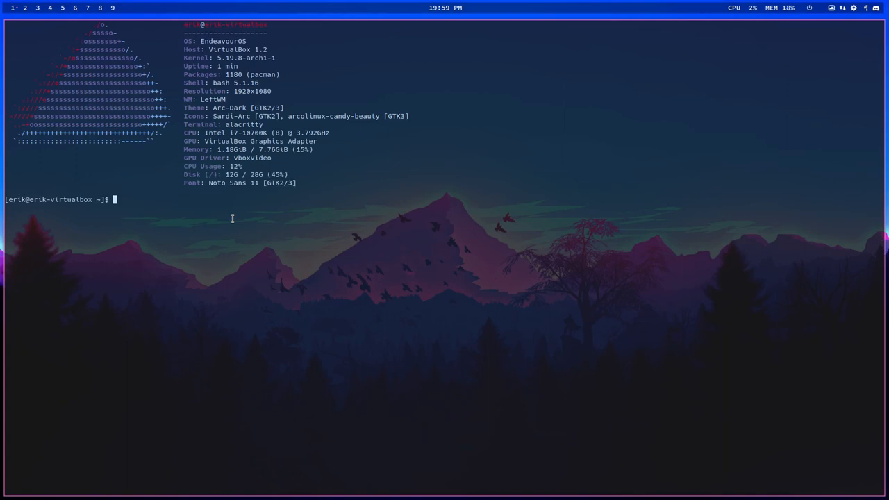
pyautogui.write('ktyo')
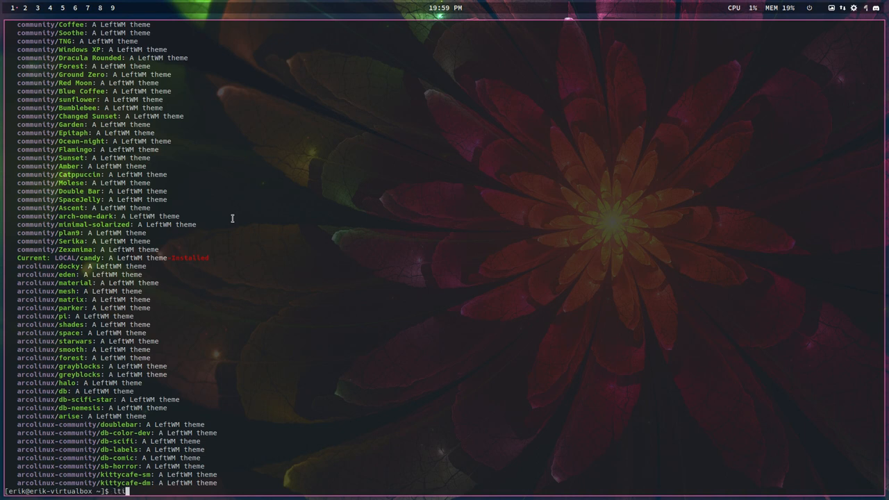
# - Install the db-nemesis theme with lti and apply it with lta db-nemesis
pyautogui.write('db-nemesis')
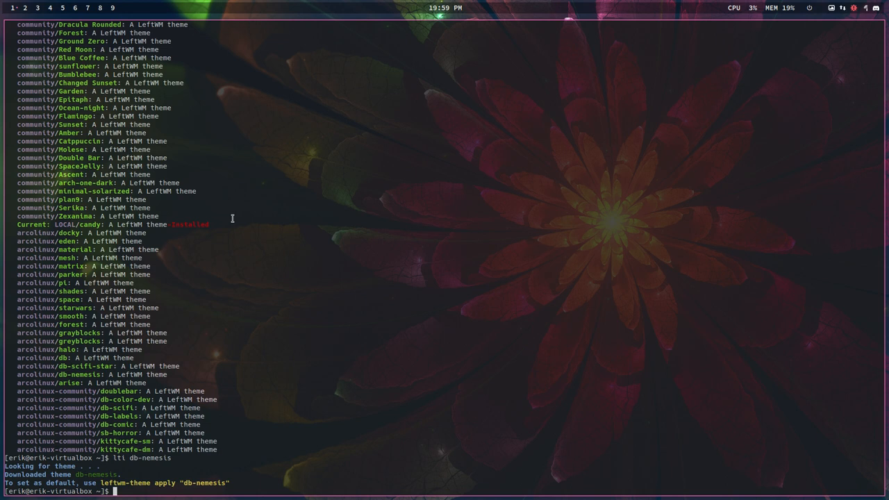
pyautogui.write('lta')
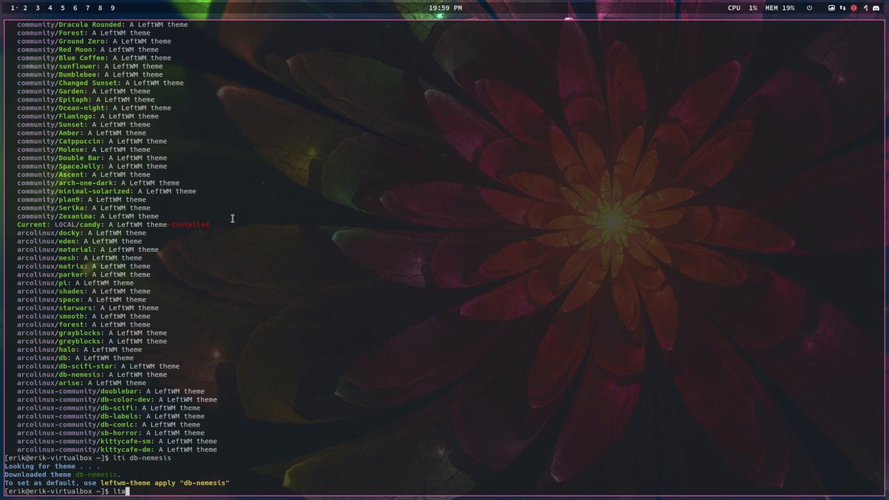
pyautogui.write('db')
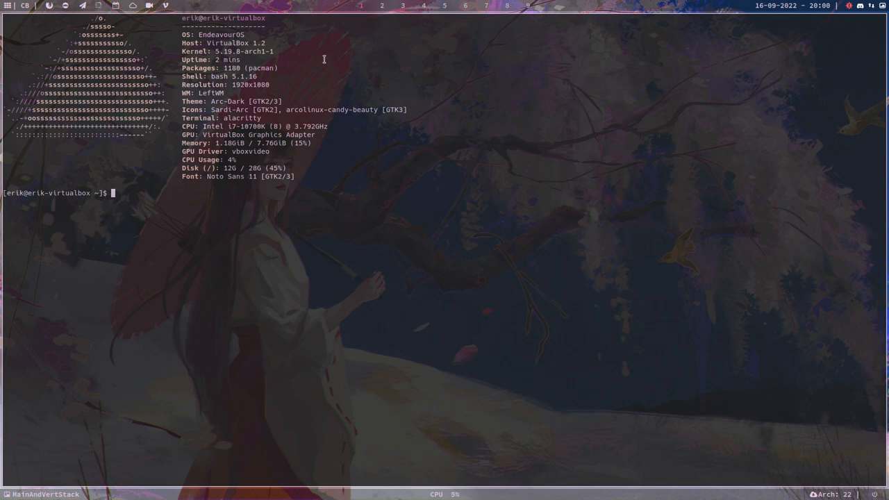
pyautogui.moveTo(318, 219)
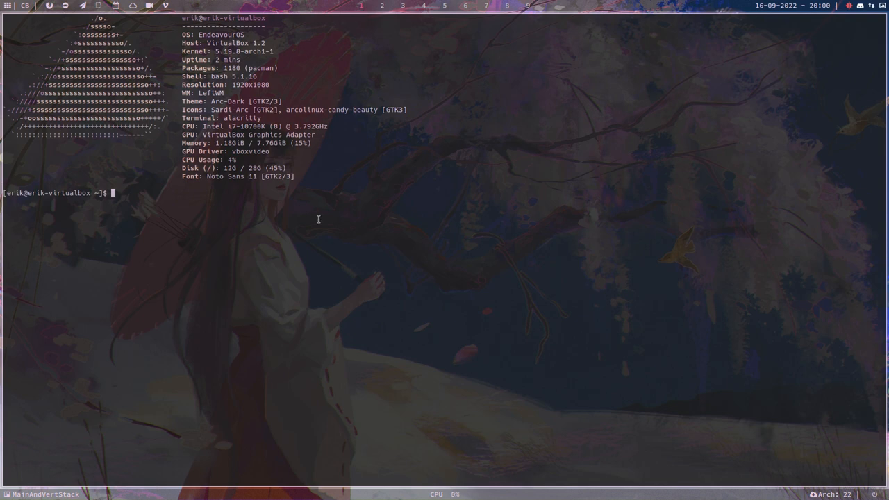
pyautogui.moveTo(260, 222)
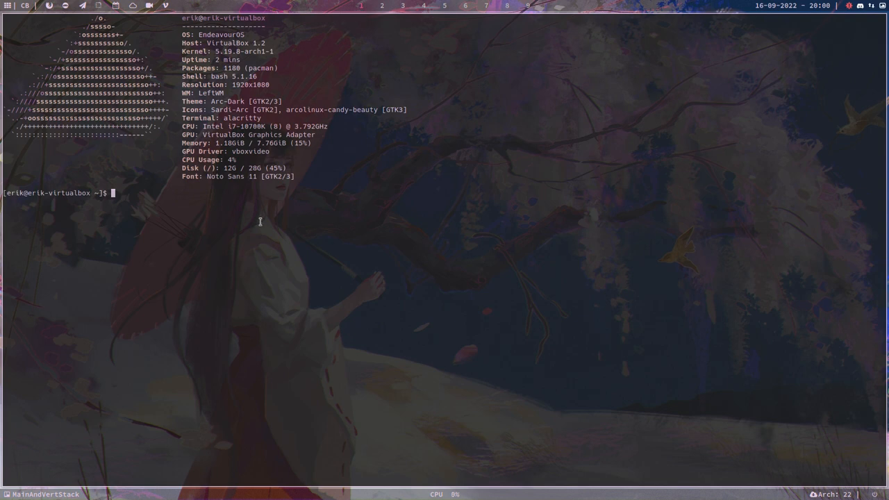
# - Confirm replacing rate-mirrors and let the upgrade proceed to download packages
pyautogui.write('update')
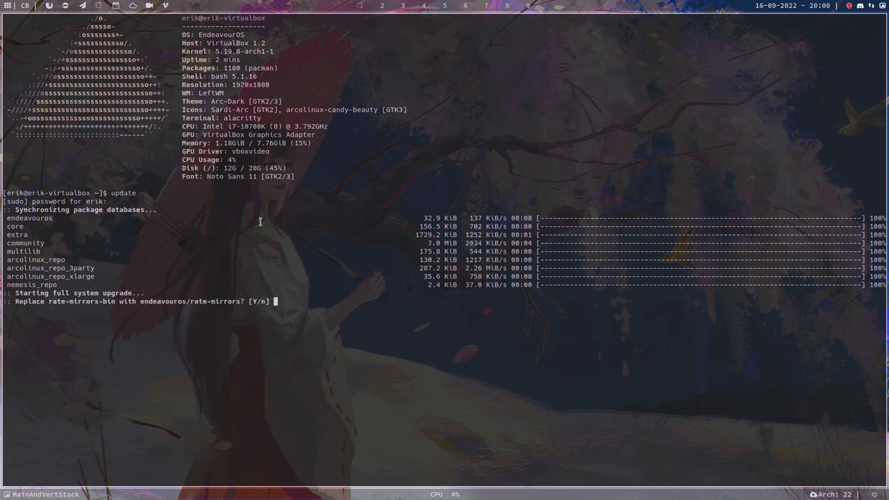
pyautogui.write('y')
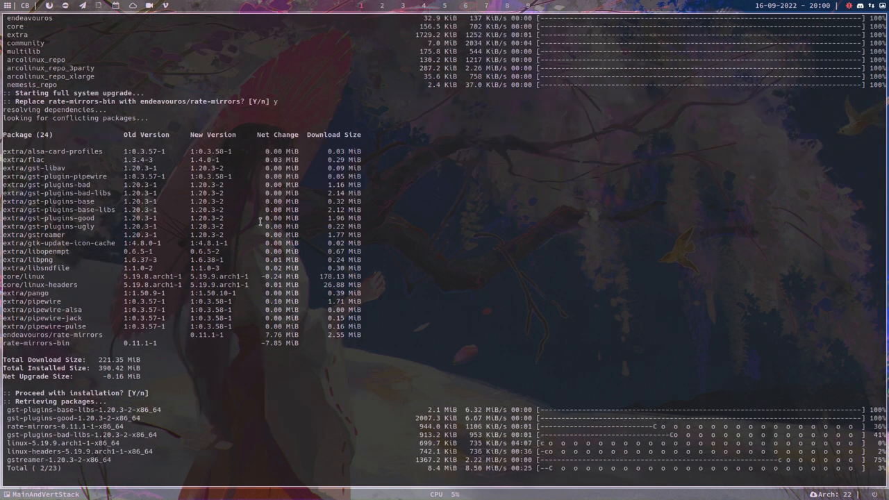
pyautogui.scroll(-3)
pyautogui.write('npacma')
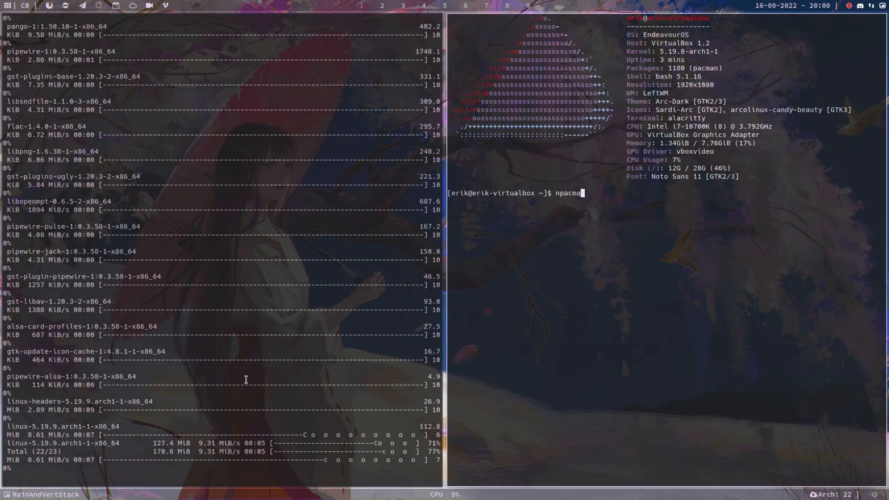
# - Close the second terminal and type neofetch as the upgrade completes
pyautogui.press('Return')
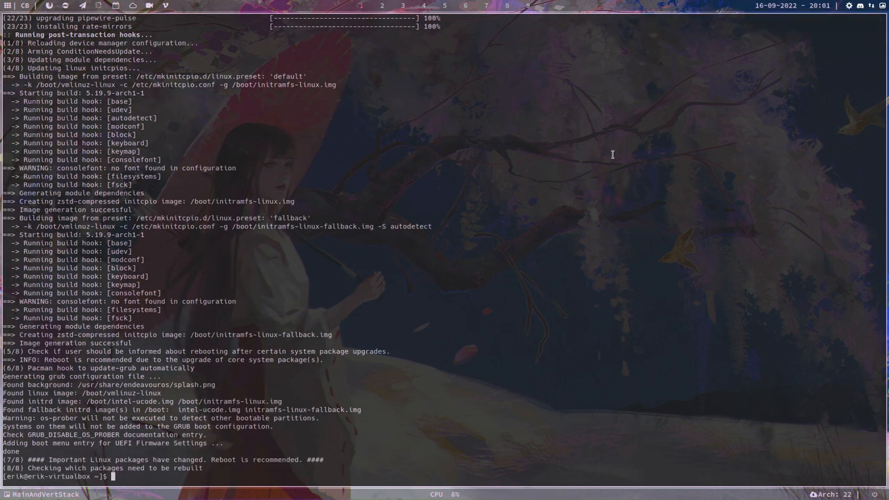
pyautogui.write('neofetch')
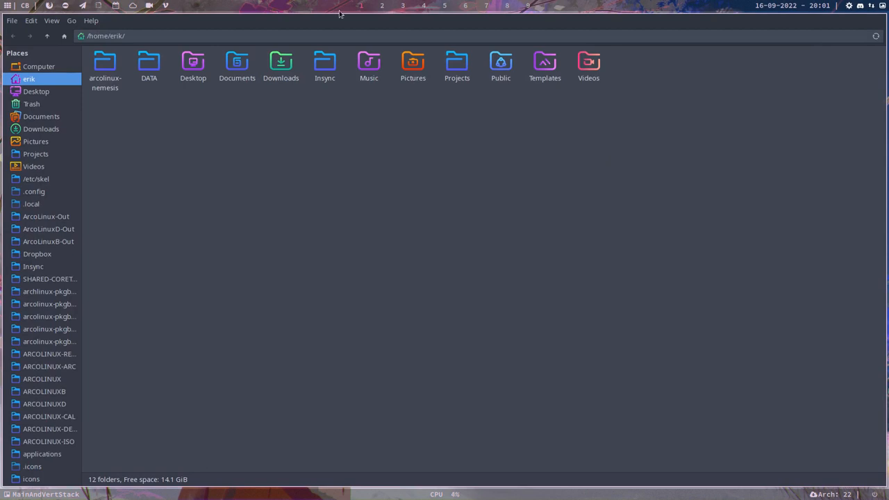
# - Open 400-remove-software.sh from the arcolinux-nemesis folder in Sublime Text and begin reading
pyautogui.doubleClick(105, 62)
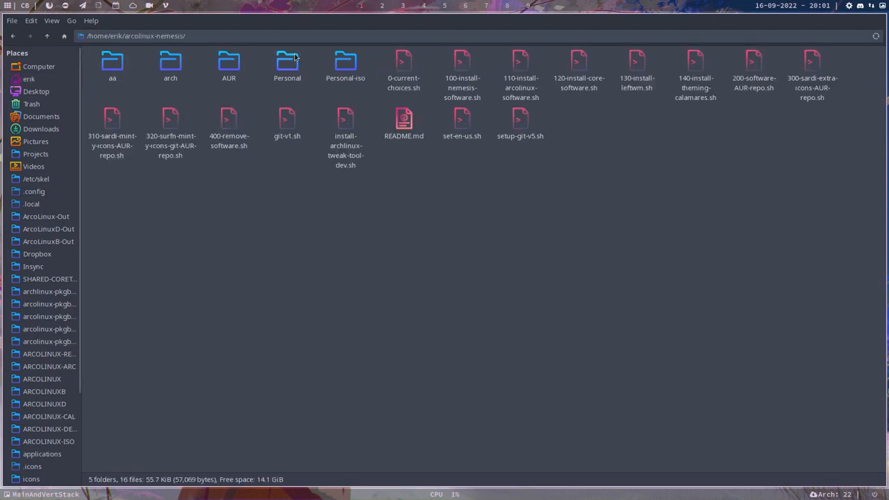
pyautogui.moveTo(287, 71)
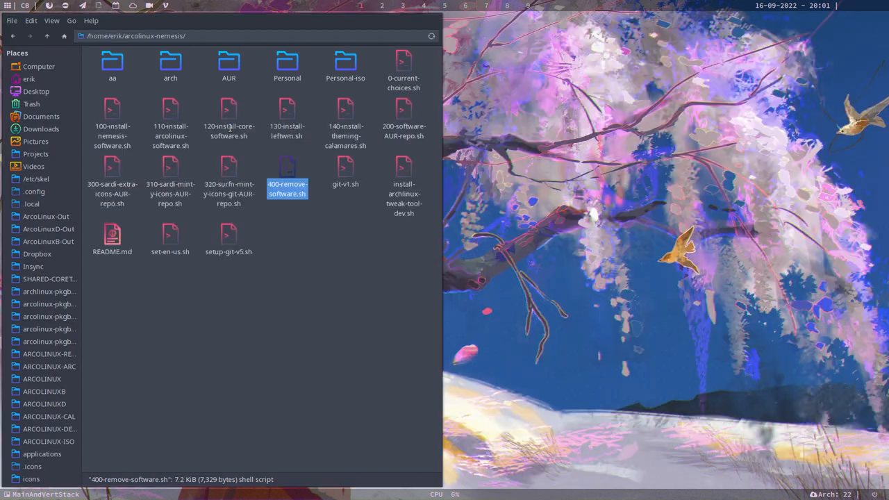
pyautogui.doubleClick(287, 170)
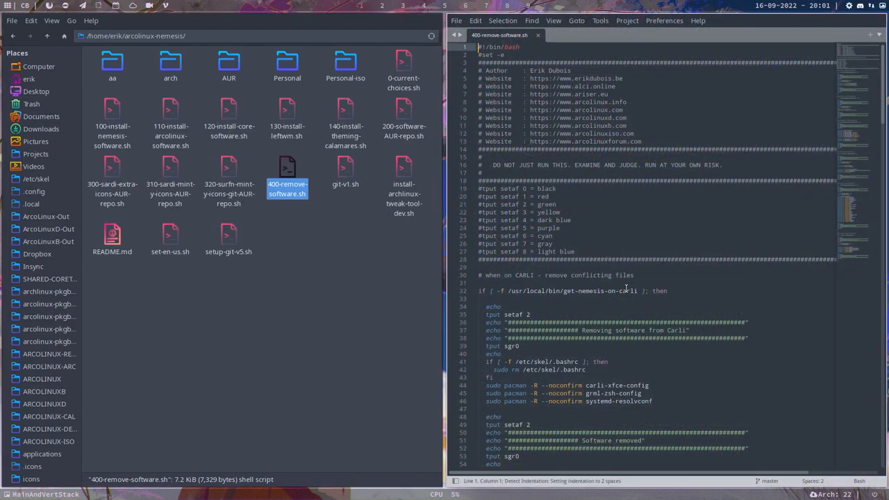
pyautogui.scroll(-3)
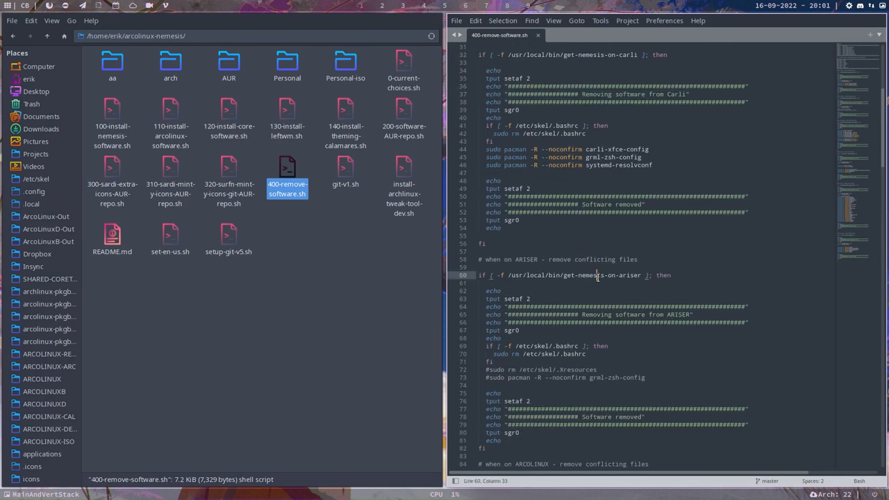
pyautogui.scroll(-3)
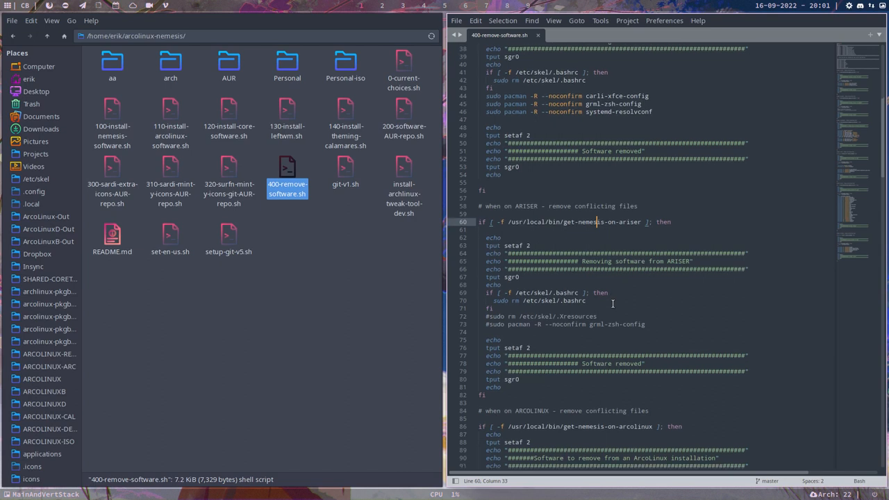
pyautogui.scroll(-3)
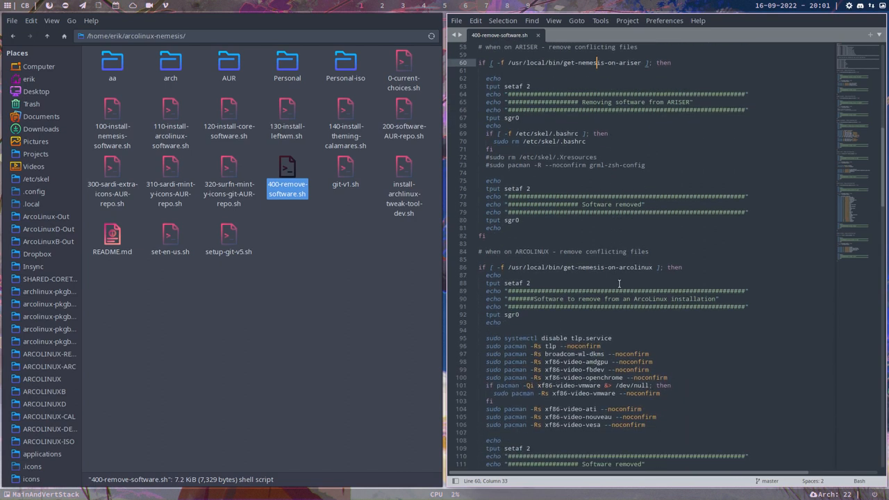
pyautogui.scroll(-3)
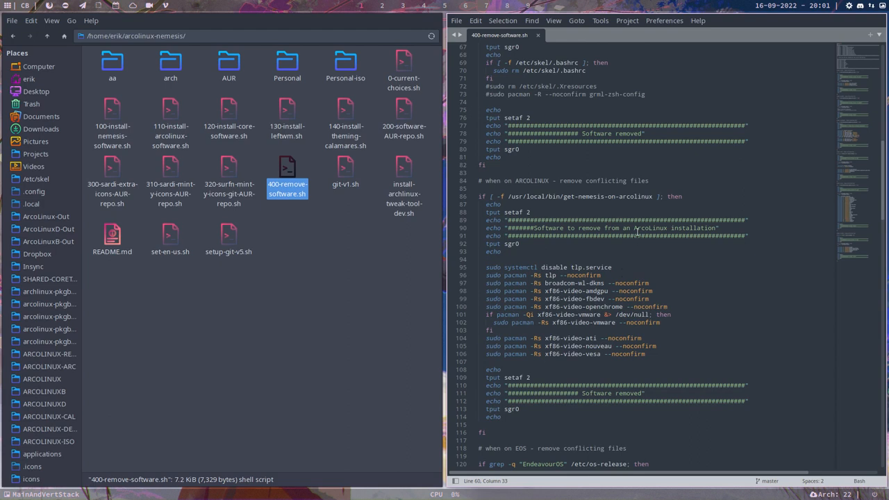
# - Scroll through the rest of the removal script down to its Garuda section
pyautogui.scroll(-3)
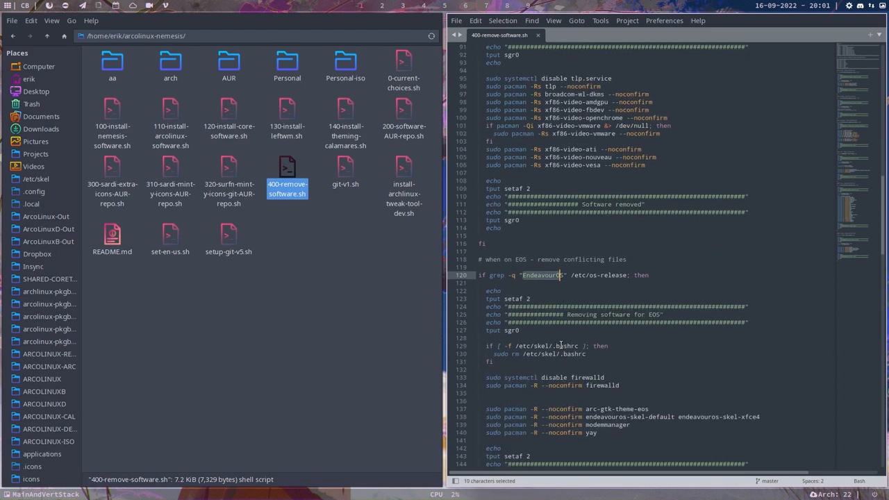
pyautogui.scroll(-3)
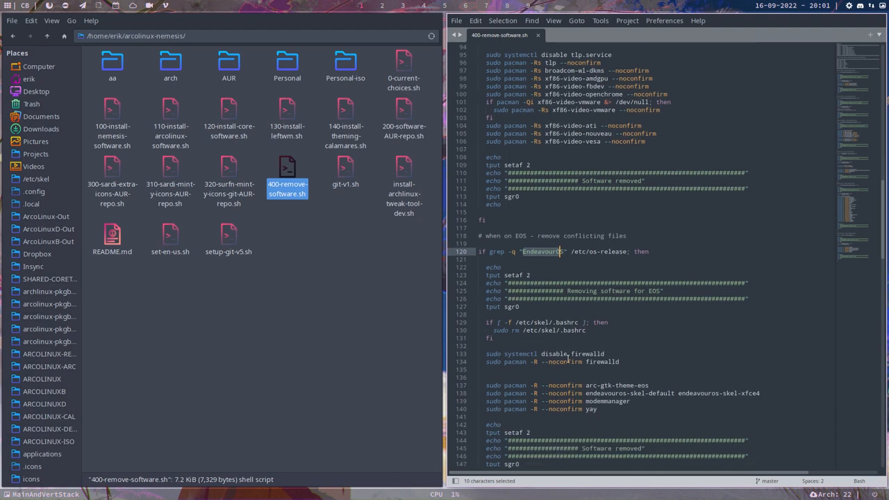
pyautogui.scroll(-3)
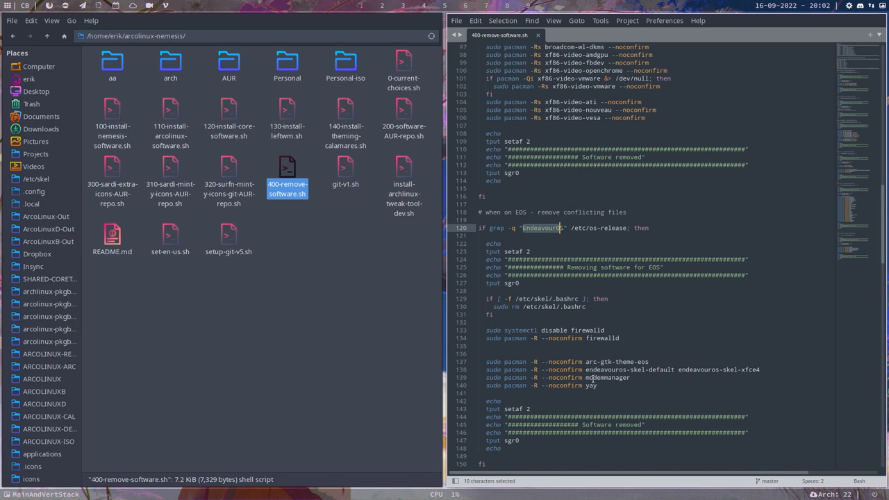
pyautogui.scroll(-3)
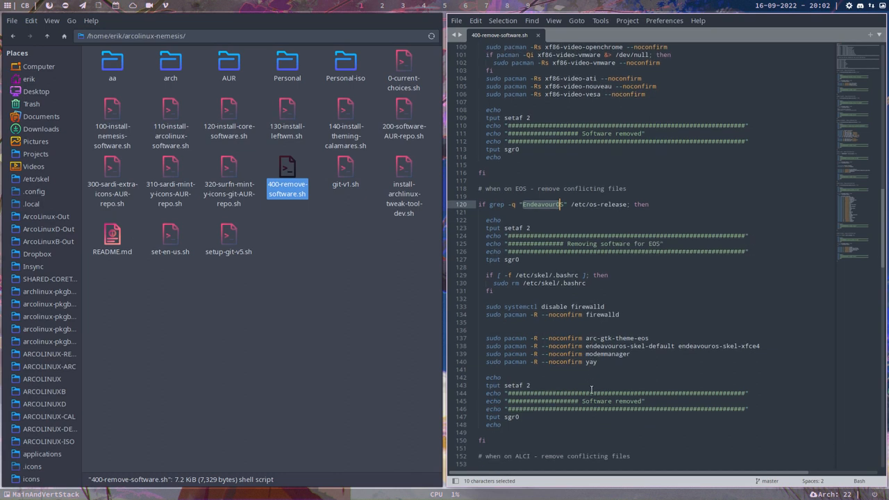
pyautogui.scroll(-3)
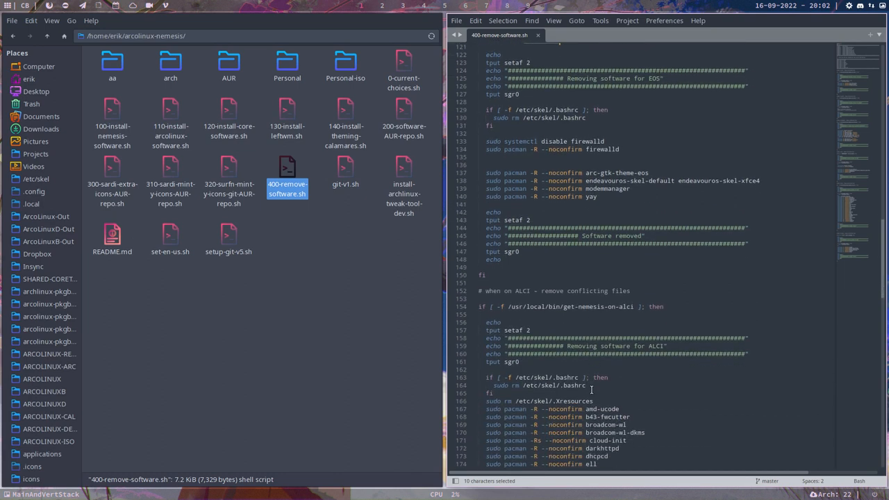
pyautogui.scroll(-3)
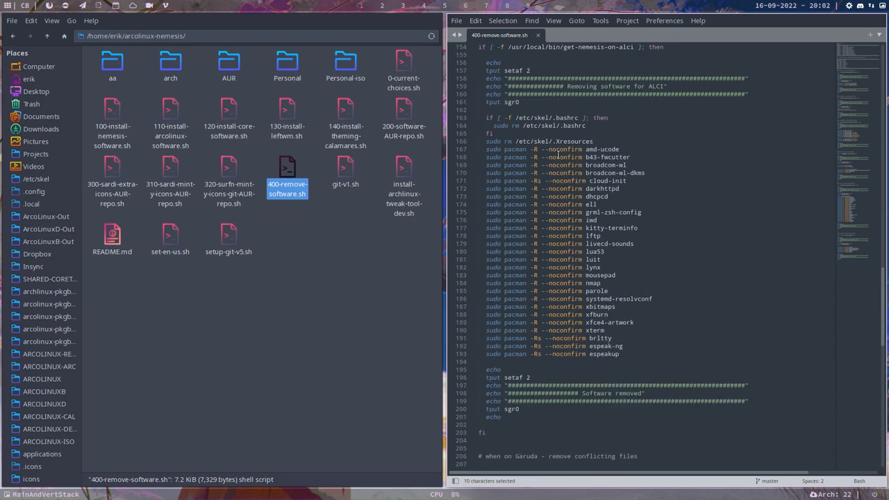
pyautogui.scroll(-3)
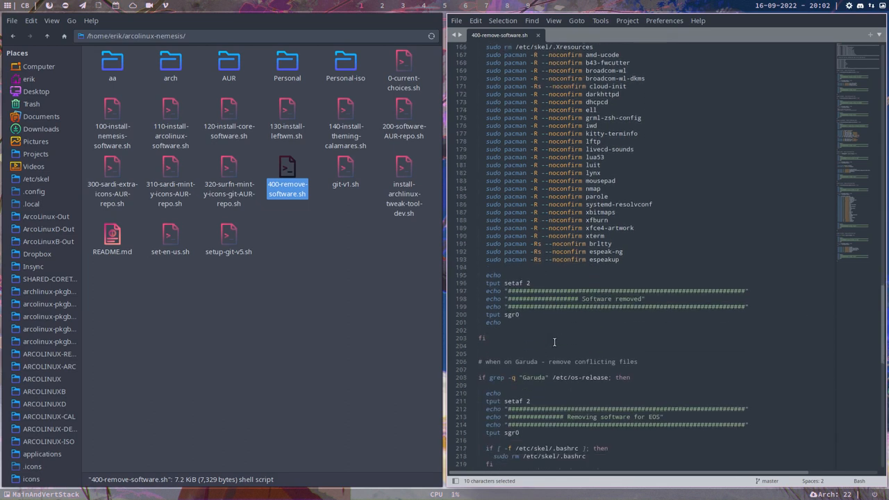
pyautogui.scroll(-3)
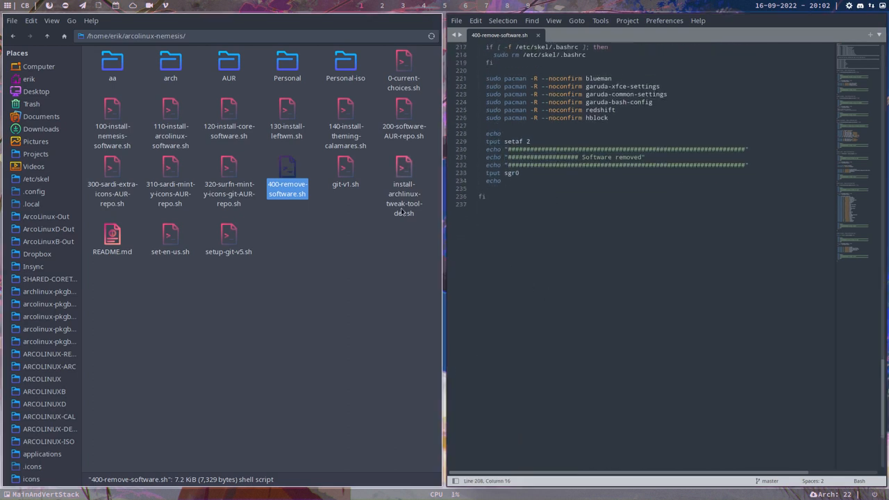
# - Open the Personal folder and highlight the 970-ariser, 970-alci, 960-ckb-next, 980-eos and 990-bookmarks scripts
pyautogui.doubleClick(287, 62)
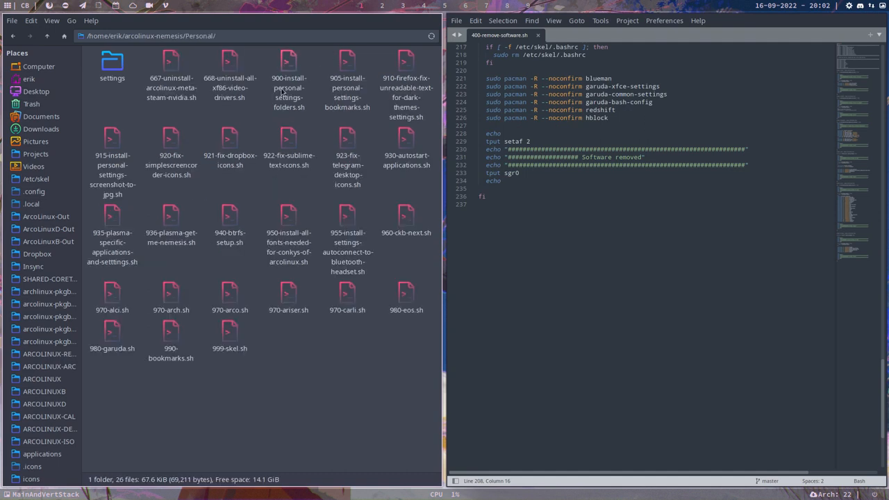
pyautogui.click(288, 292)
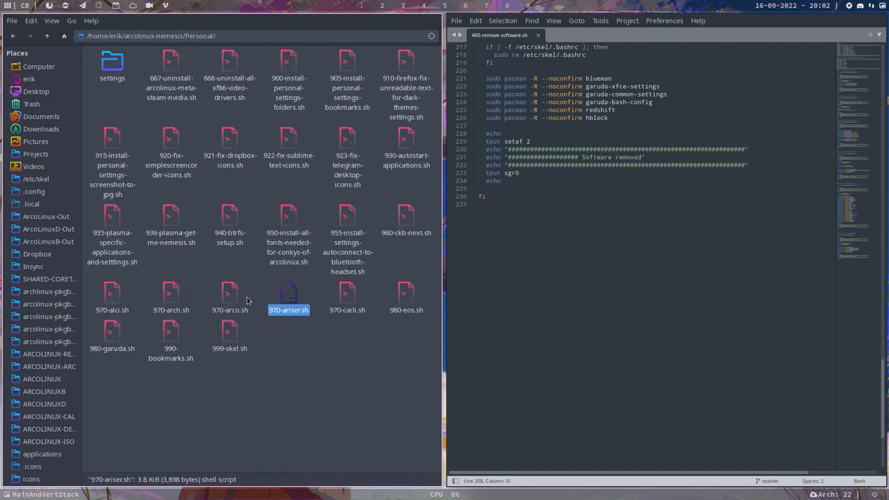
pyautogui.click(112, 295)
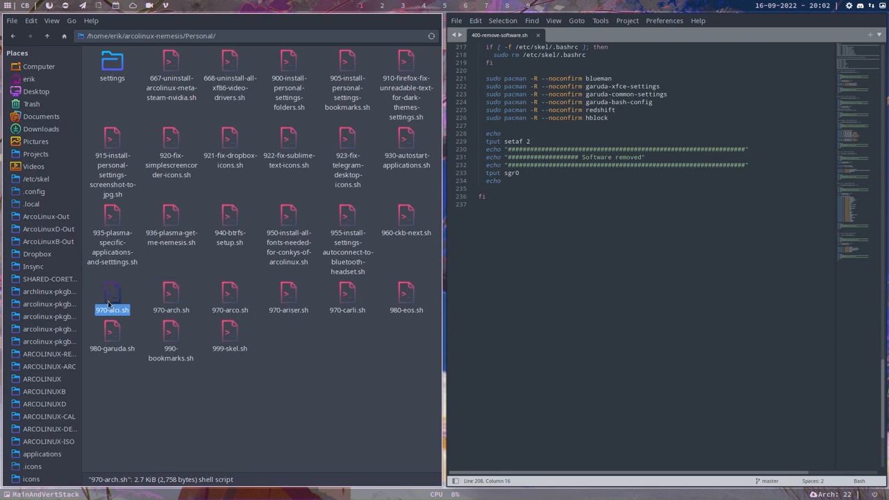
pyautogui.click(405, 219)
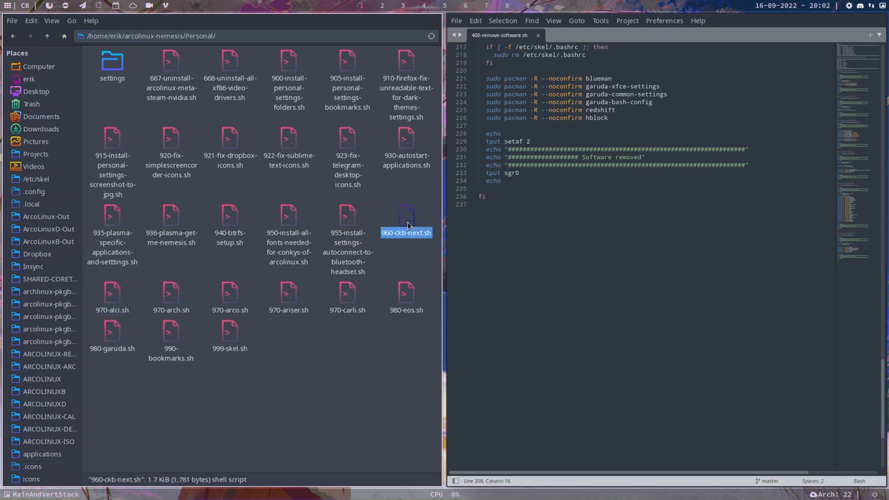
pyautogui.moveTo(404, 207)
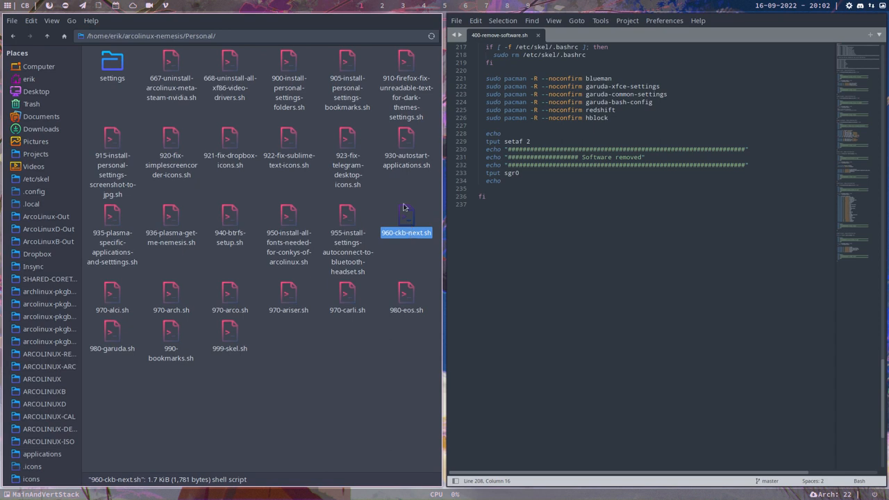
pyautogui.moveTo(406, 214)
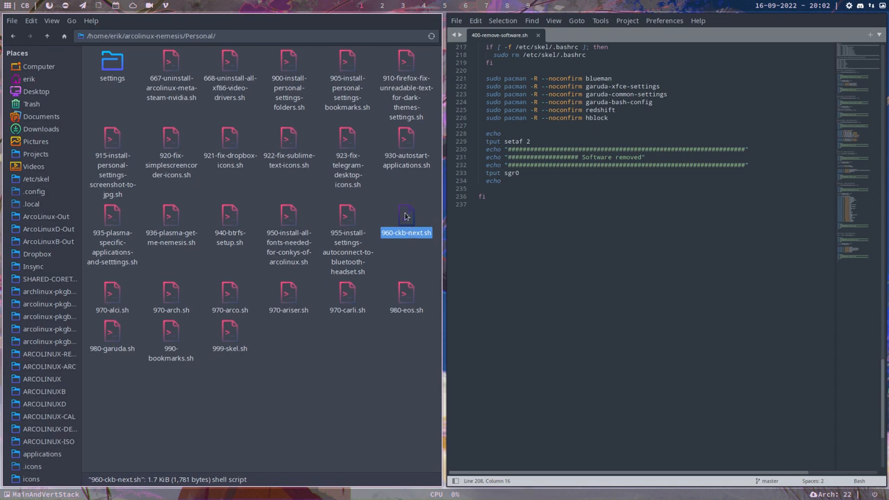
pyautogui.click(406, 295)
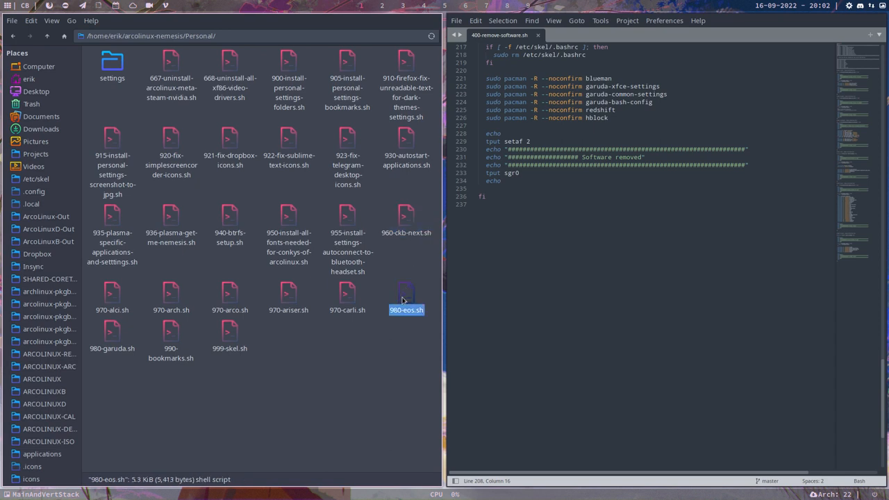
pyautogui.click(171, 337)
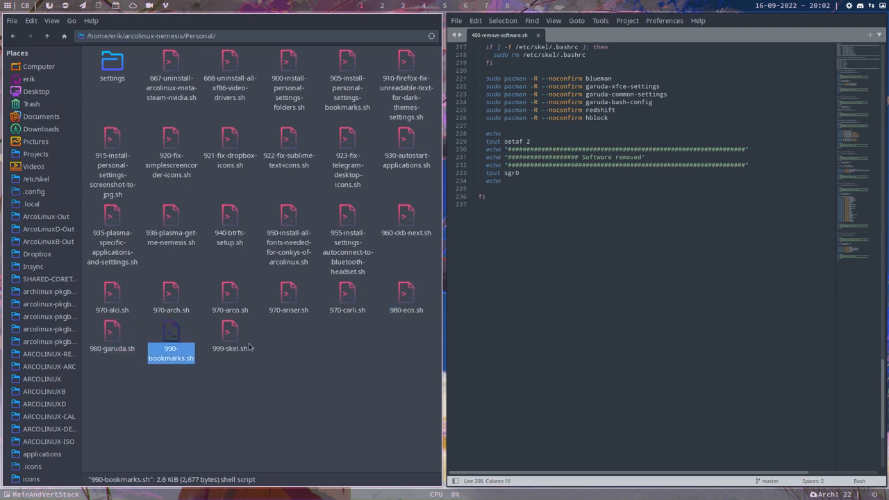